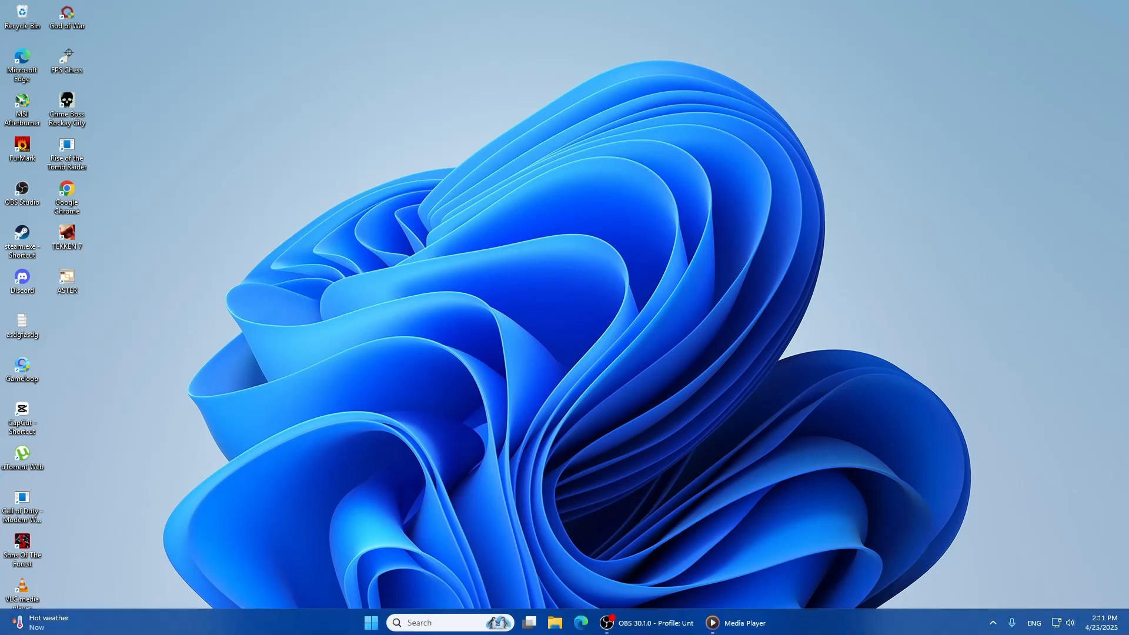
Launch Microsoft Store from the Your Windows 10 Apps folder and close it again
{"action": "left_click", "coordinate": [371, 622]}
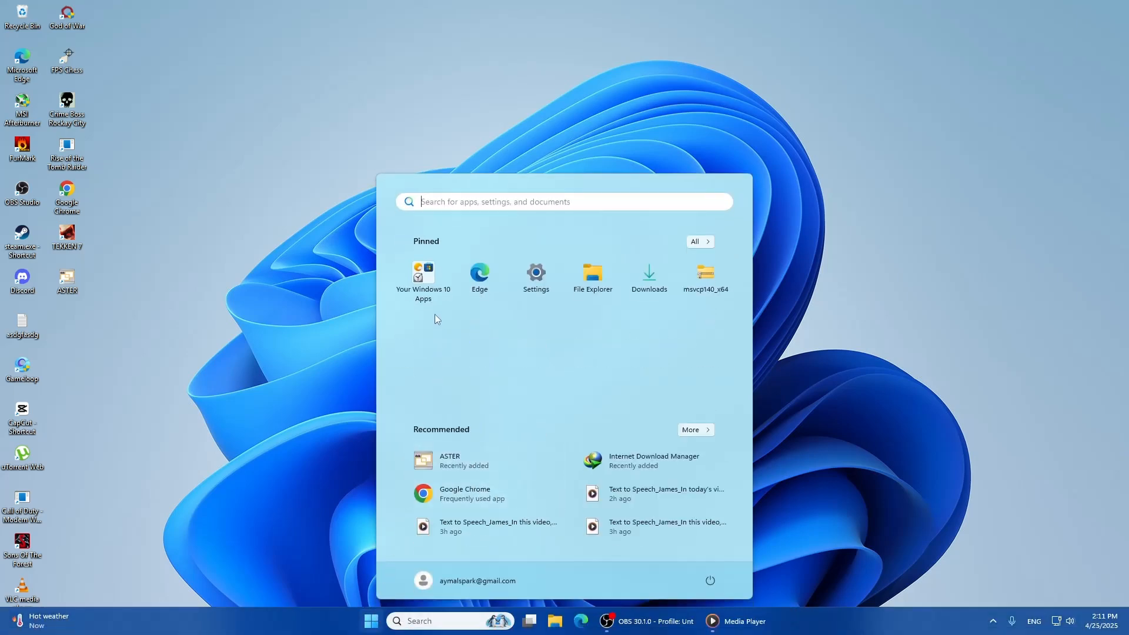
{"action": "left_click", "coordinate": [423, 272]}
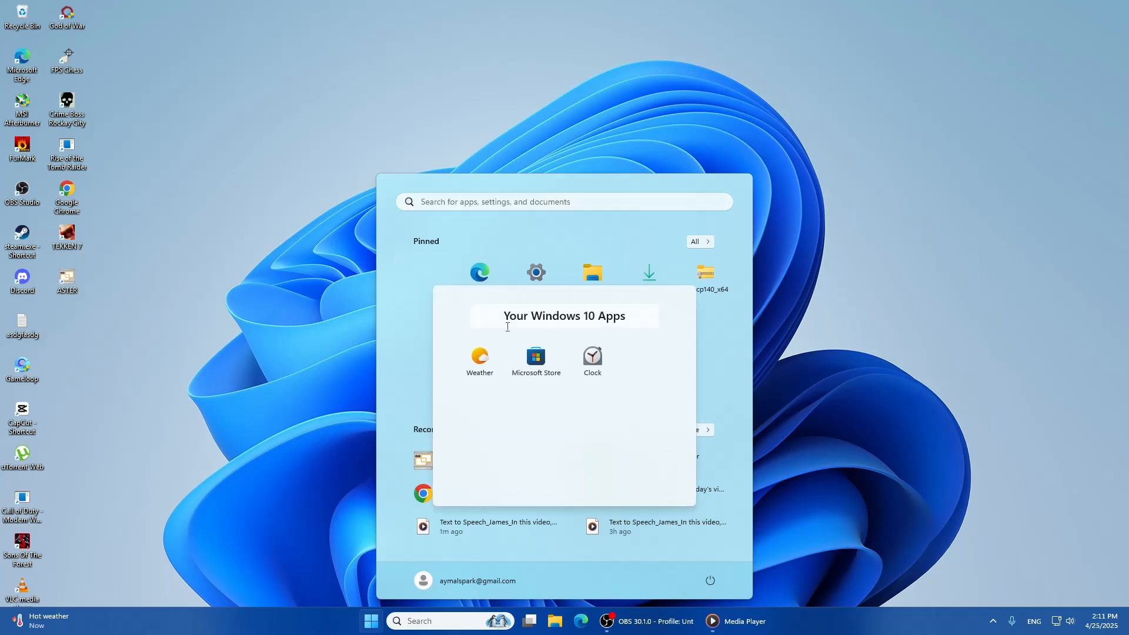
{"action": "left_click", "coordinate": [537, 357]}
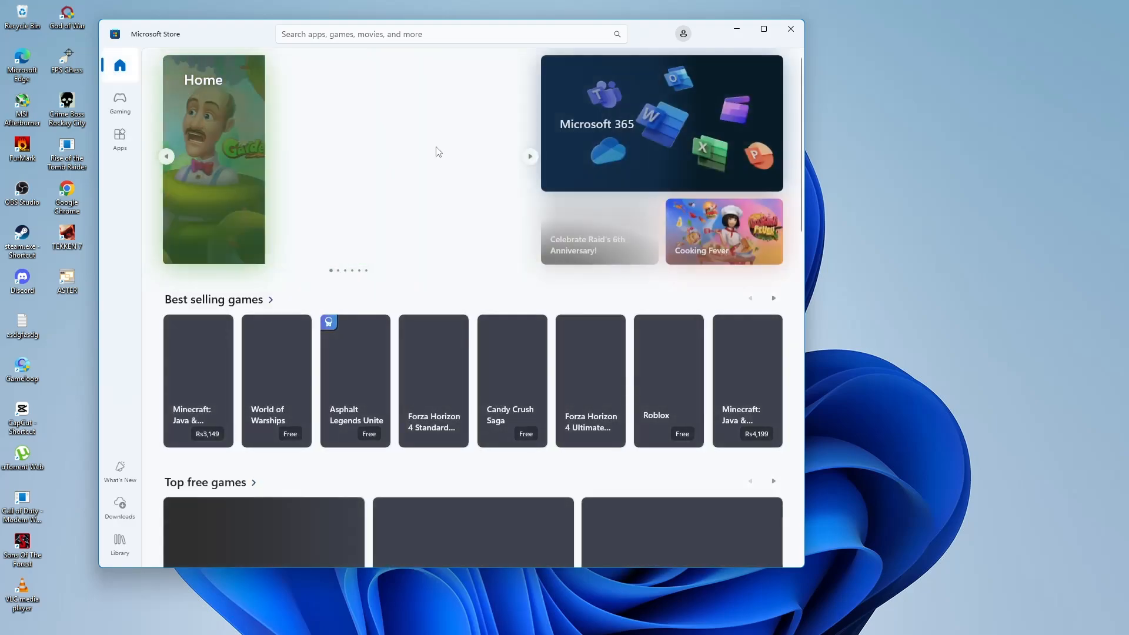
{"action": "scroll", "scroll_direction": "down", "scroll_amount": 3}
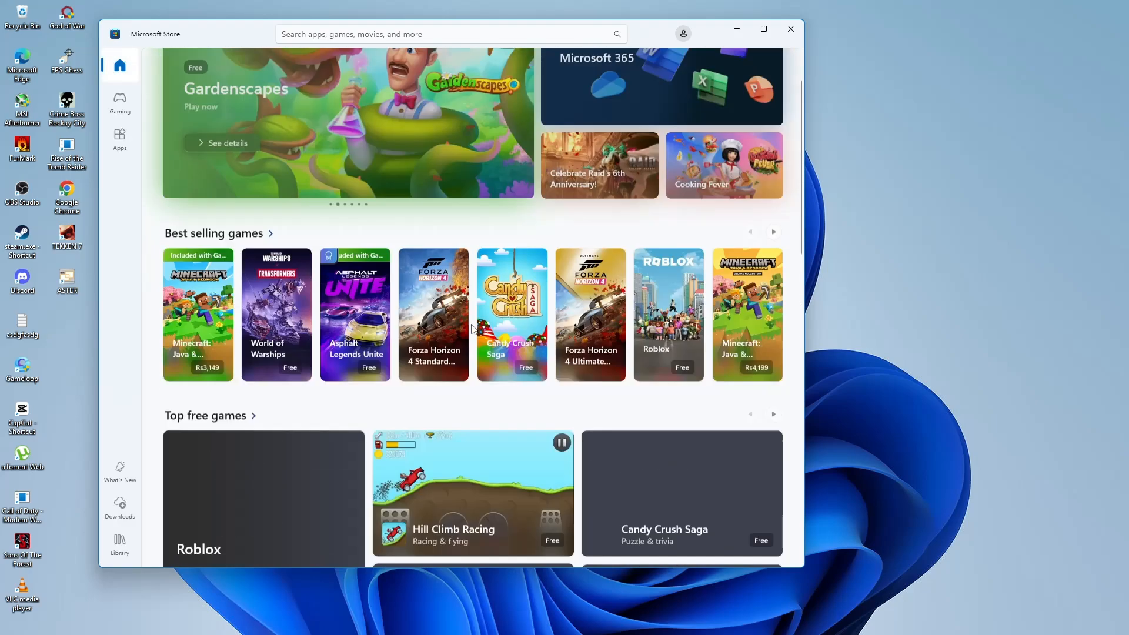
{"action": "left_click", "coordinate": [790, 28]}
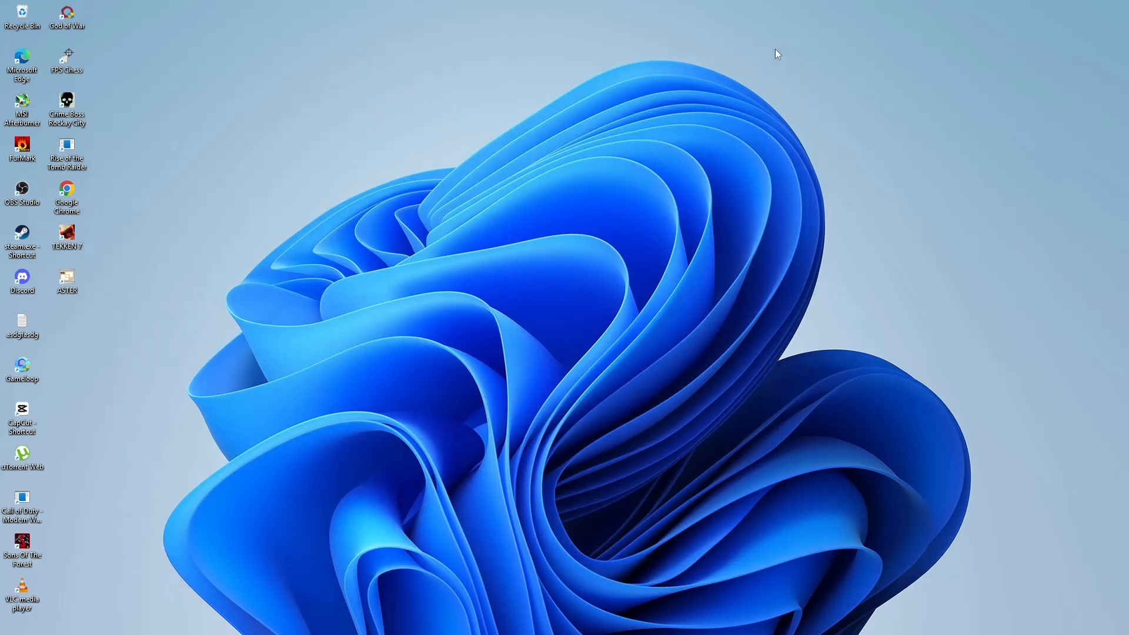
{"action": "mouse_move", "coordinate": [543, 365]}
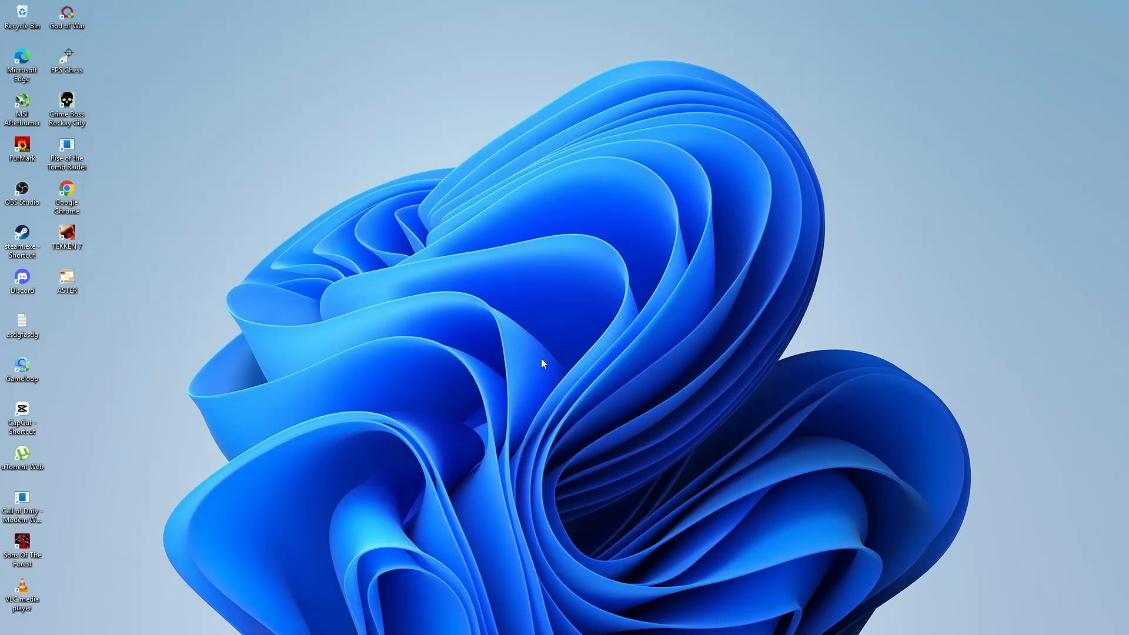
{"action": "mouse_move", "coordinate": [550, 334]}
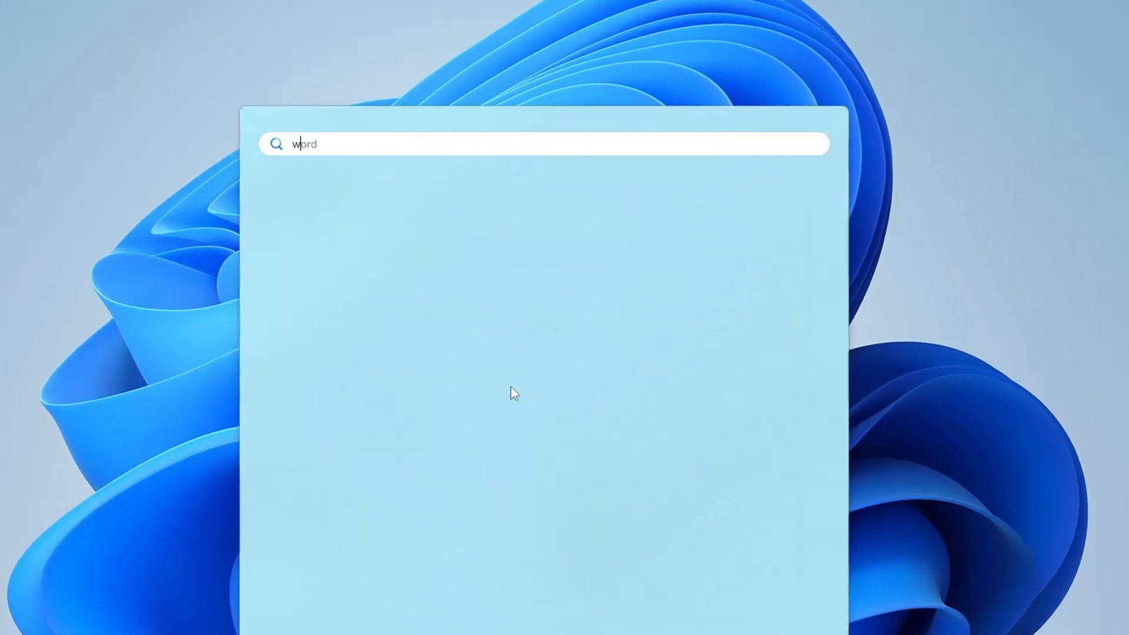
Run wsreset.exe from Start to reset the Store cache, then close the relaunched Store
{"action": "type", "text": "wsreset.exe run"}
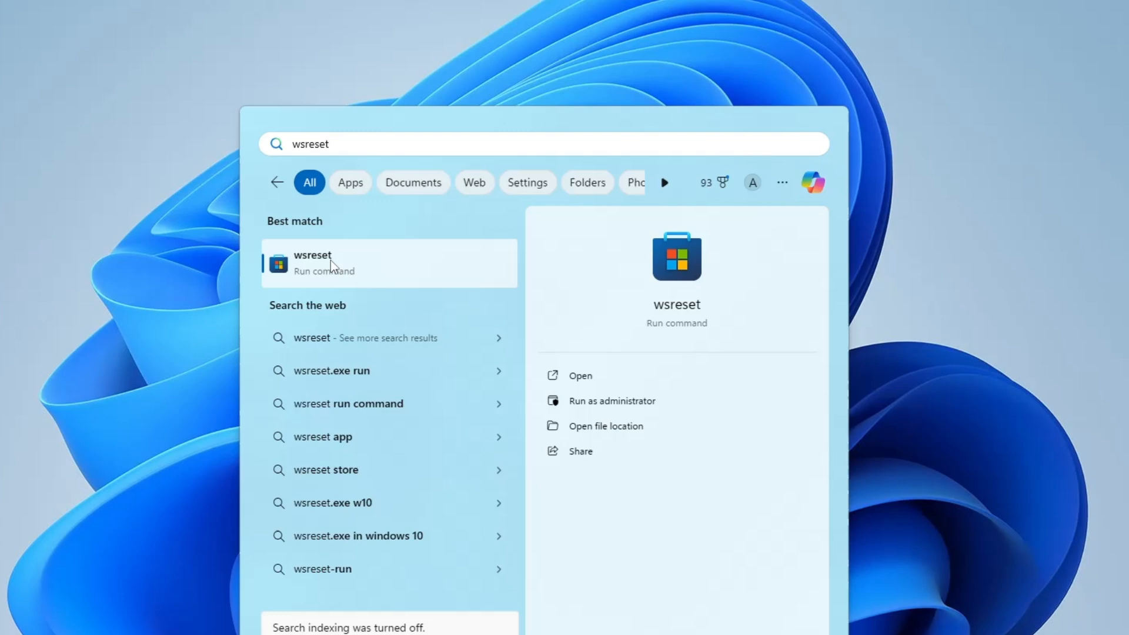
{"action": "left_click", "coordinate": [323, 263]}
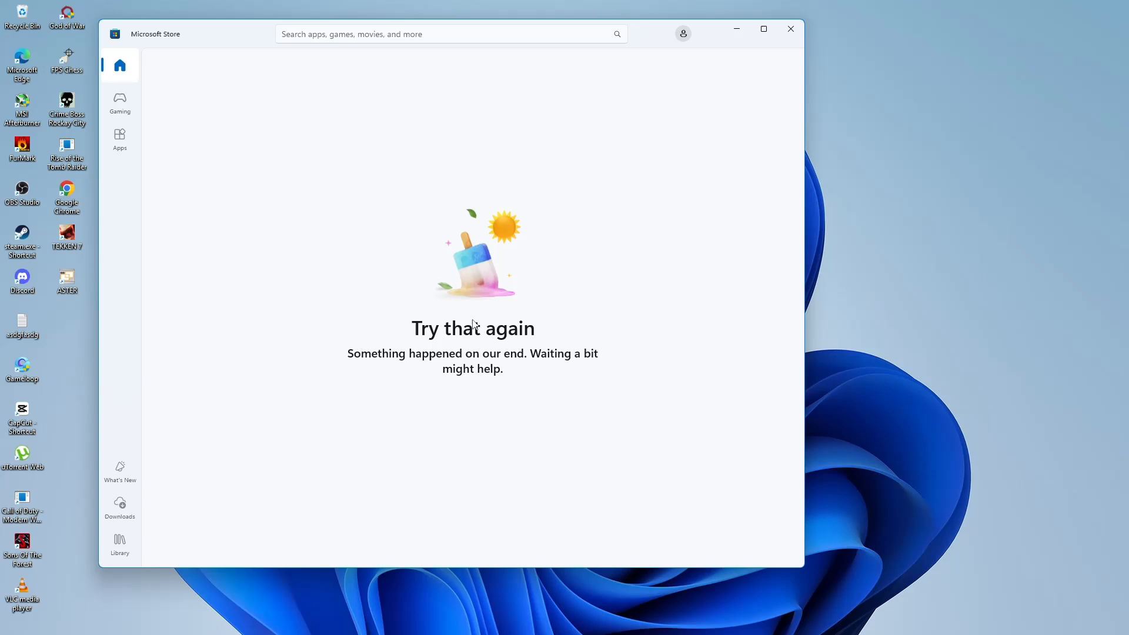
{"action": "mouse_move", "coordinate": [445, 357]}
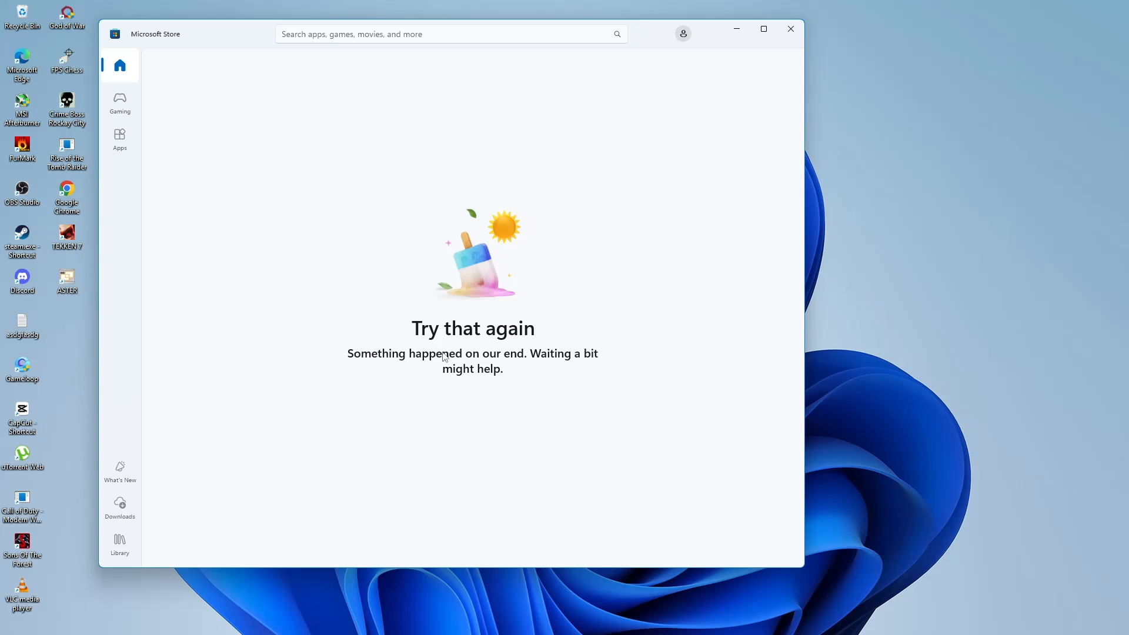
{"action": "mouse_move", "coordinate": [581, 250]}
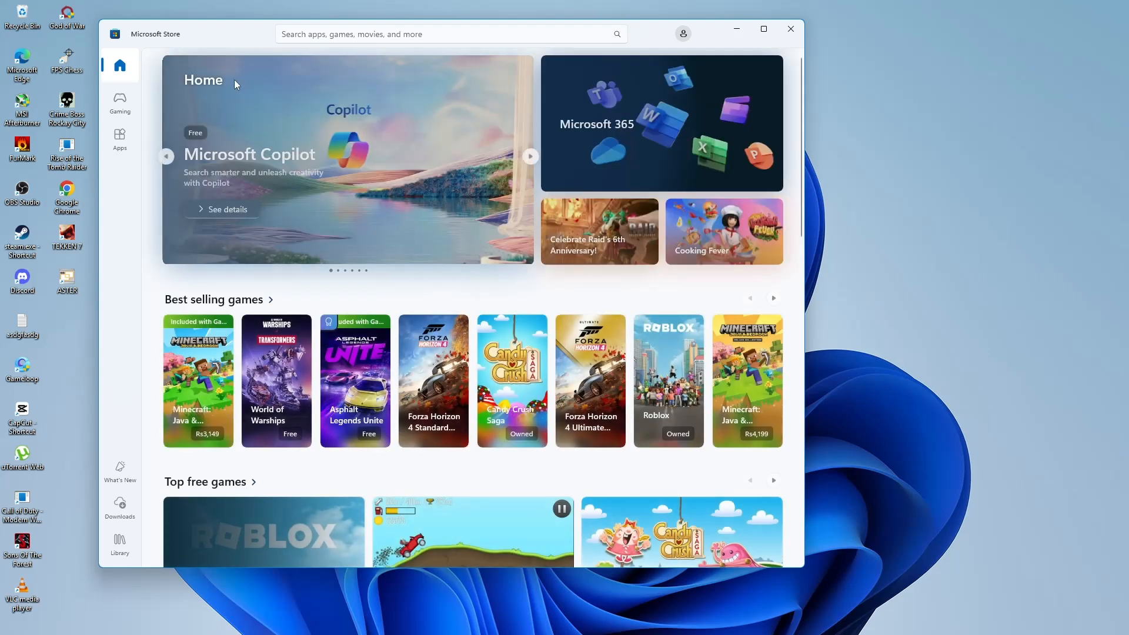
{"action": "mouse_move", "coordinate": [688, 101]}
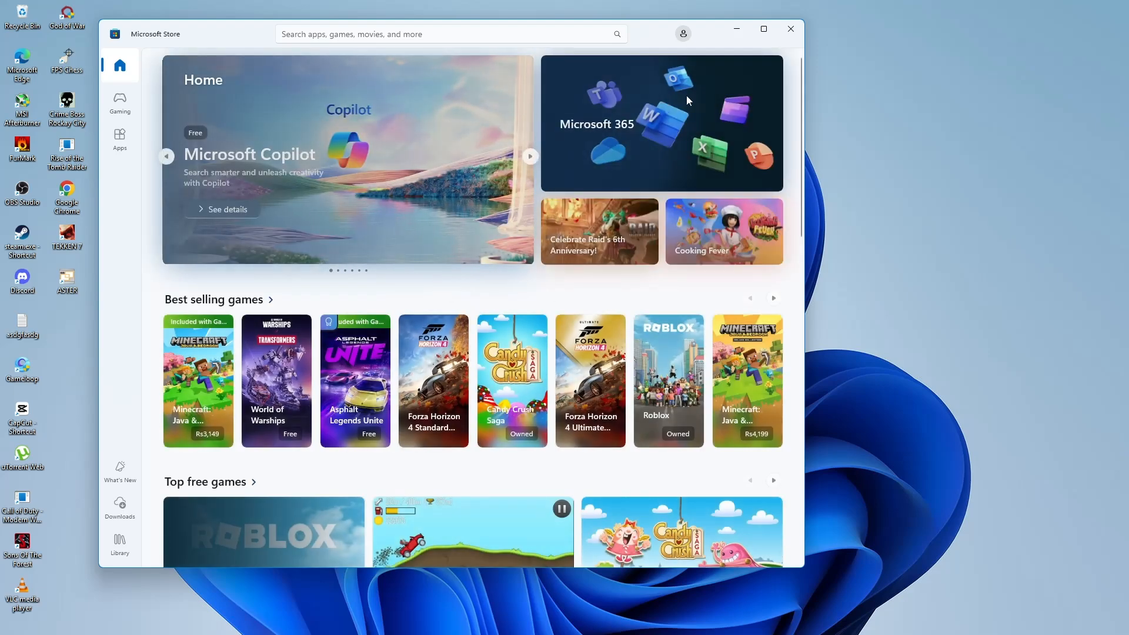
{"action": "left_click", "coordinate": [790, 28]}
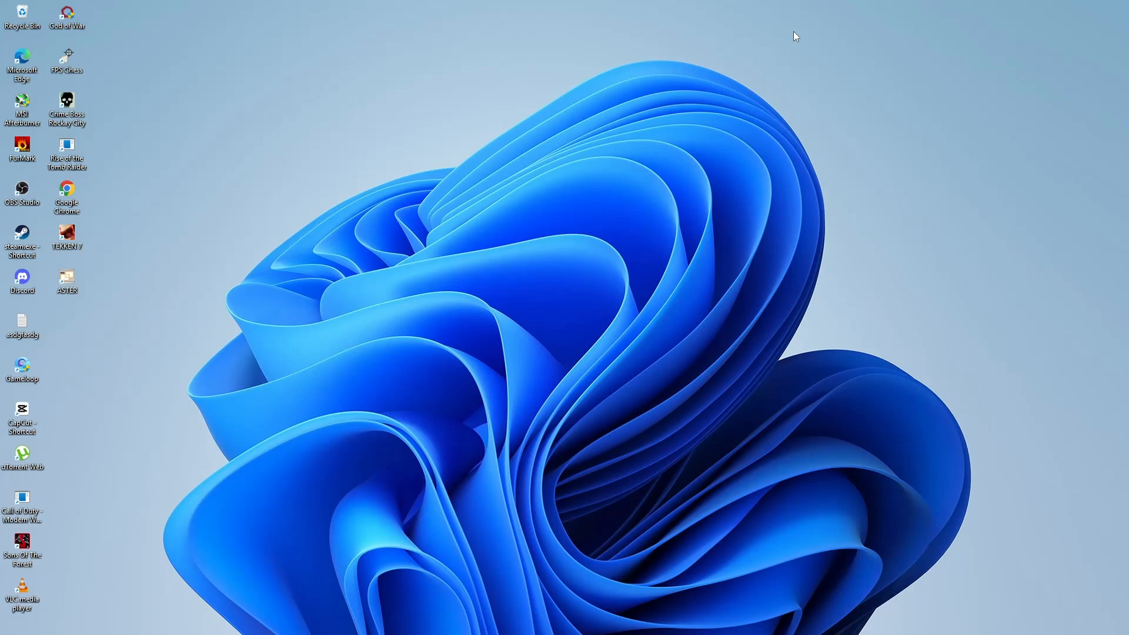
{"action": "mouse_move", "coordinate": [553, 313]}
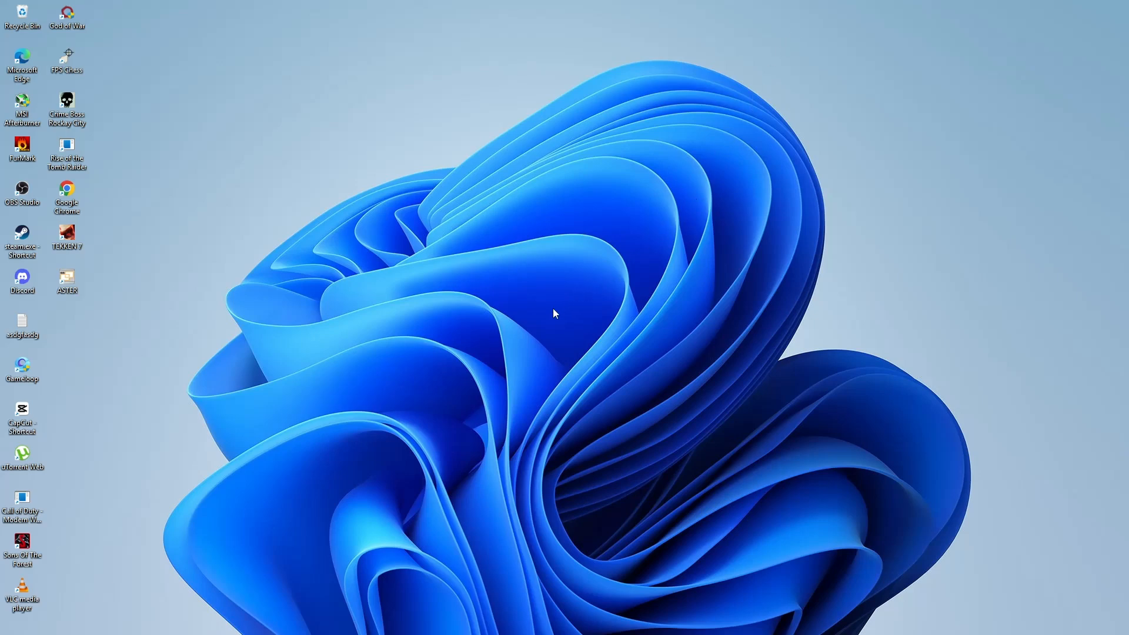
Launch Settings, go to Apps > Installed apps and search for 'store'
{"action": "type", "text": "settings"}
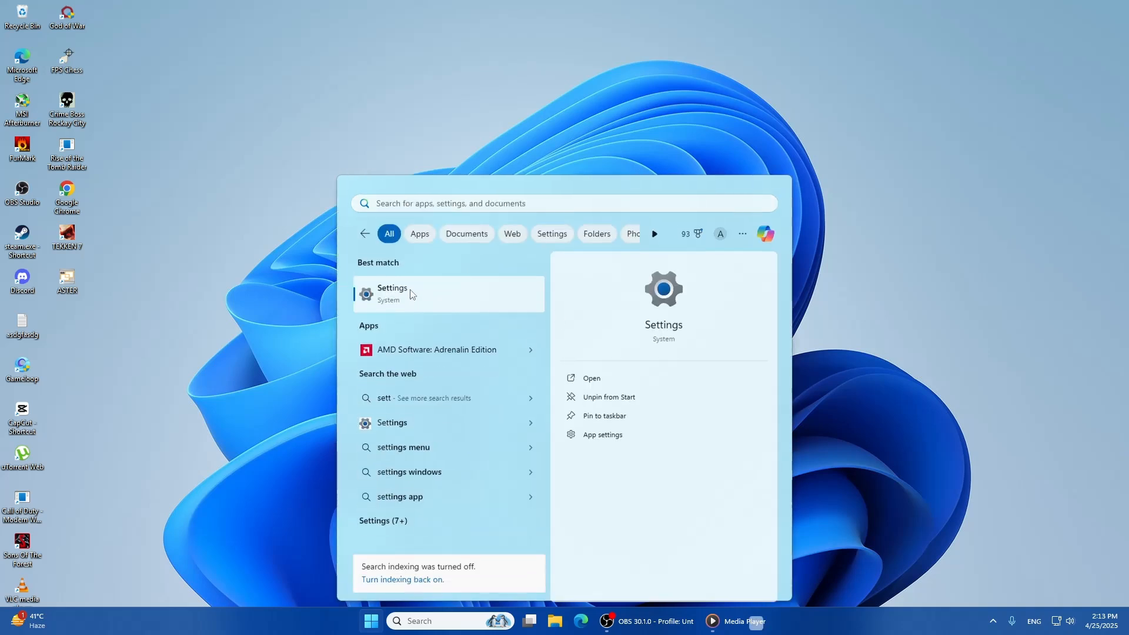
{"action": "left_click", "coordinate": [409, 294]}
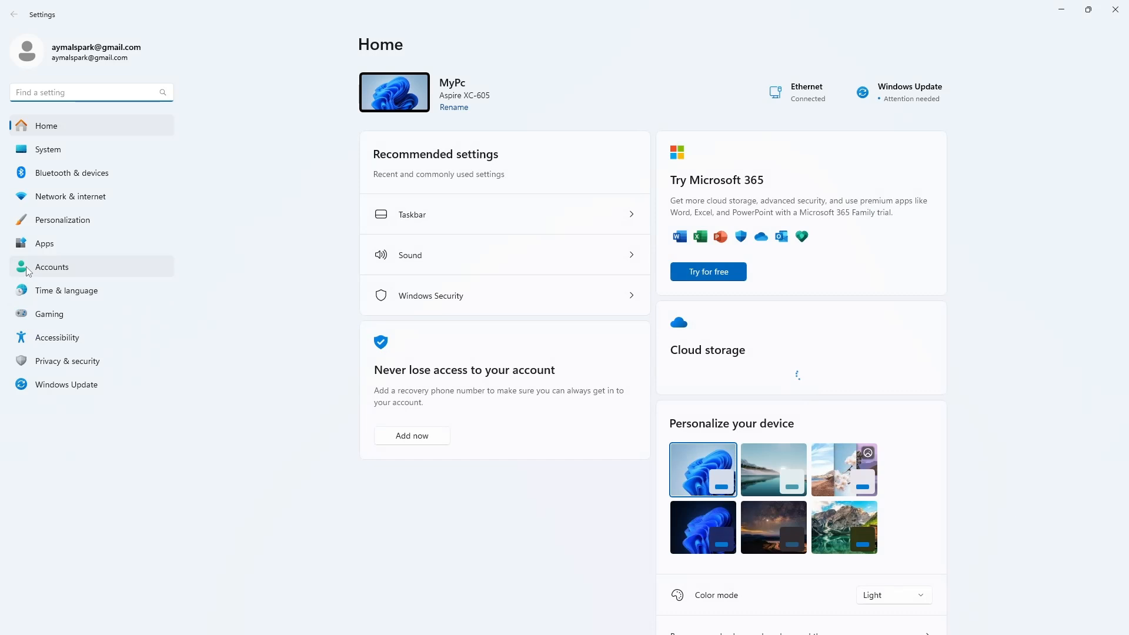
{"action": "left_click", "coordinate": [44, 243]}
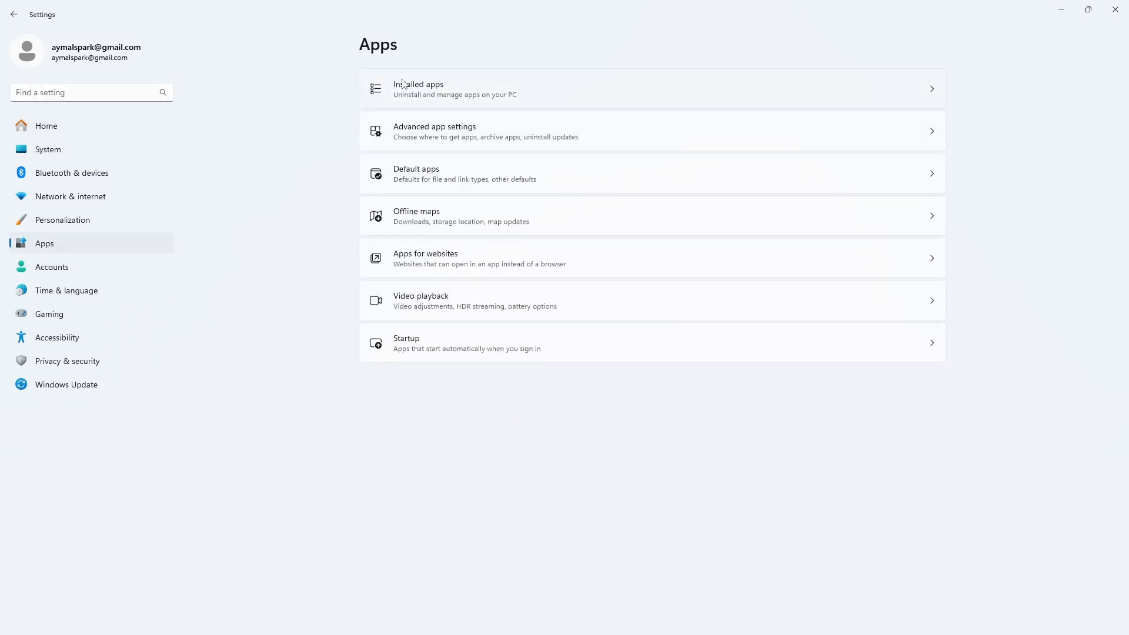
{"action": "left_click", "coordinate": [454, 89]}
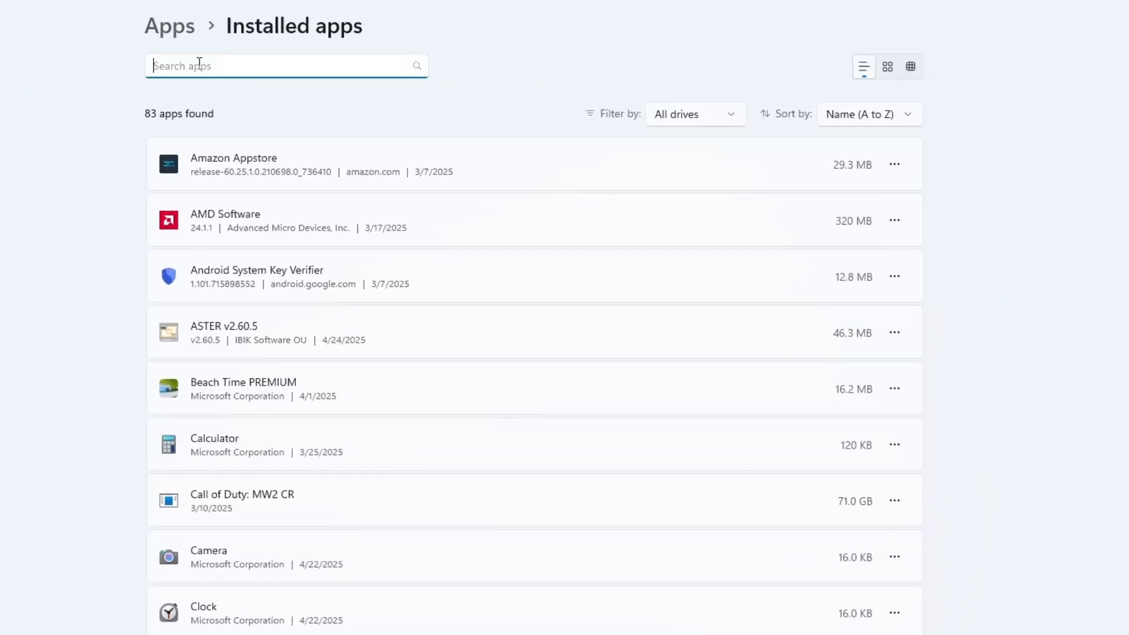
{"action": "type", "text": "store"}
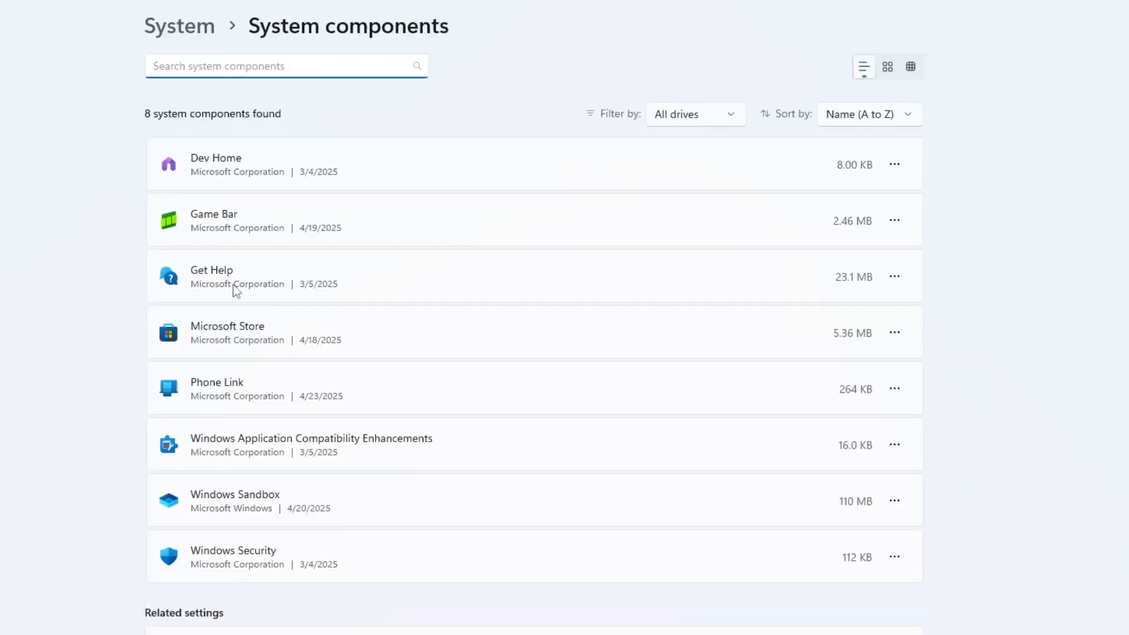
{"action": "mouse_move", "coordinate": [868, 334]}
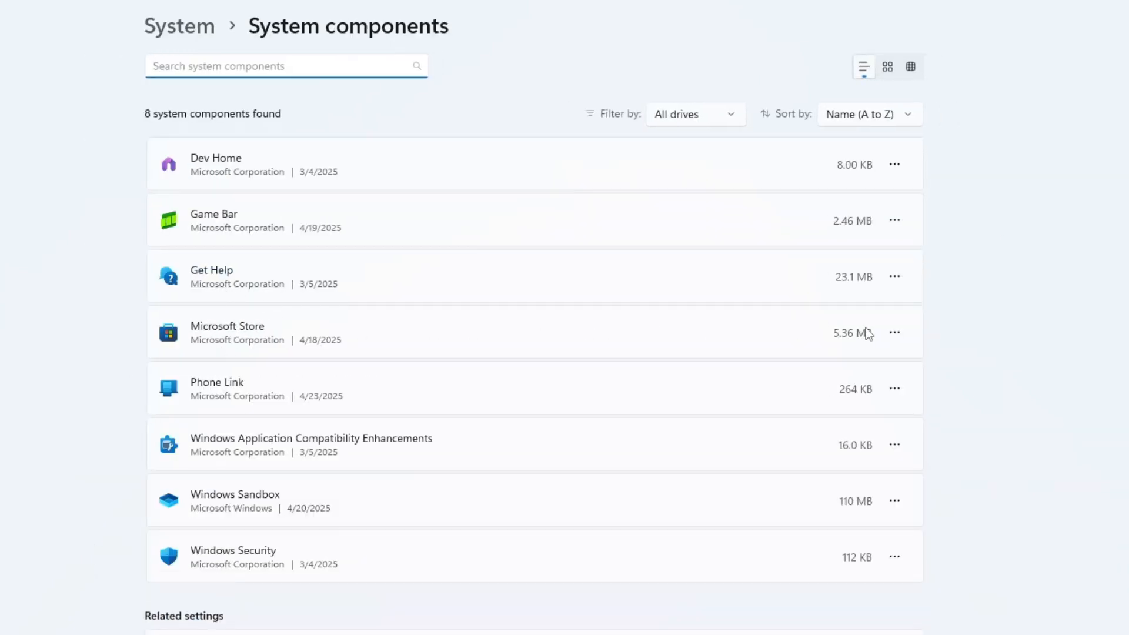
Open Microsoft Store's component page and repair it without deleting data
{"action": "left_click", "coordinate": [227, 326]}
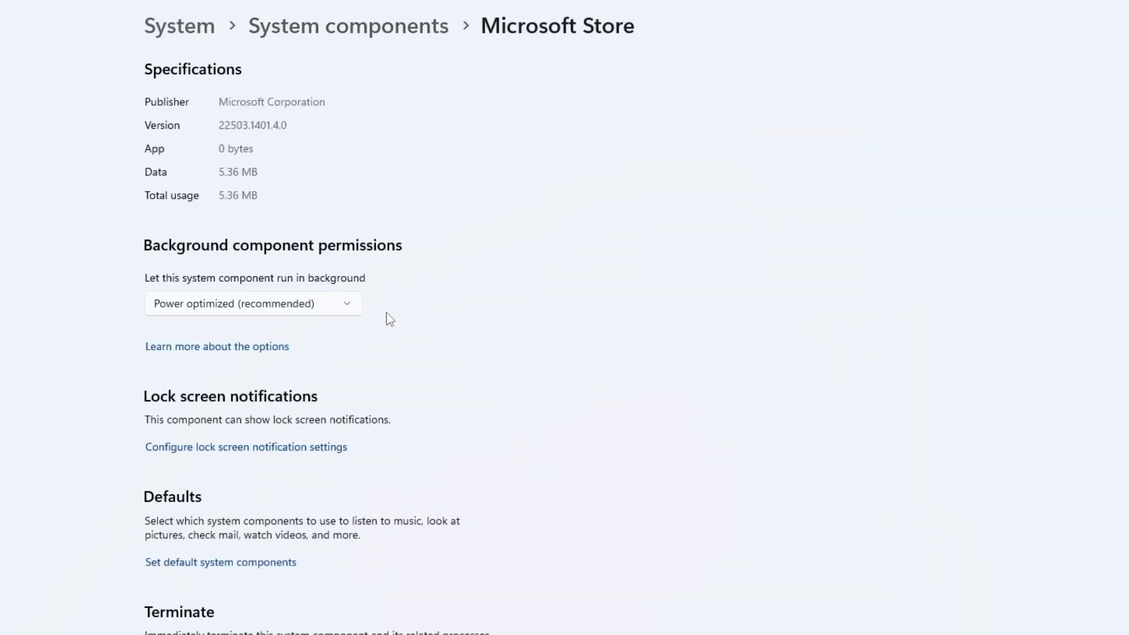
{"action": "scroll", "scroll_direction": "down", "scroll_amount": 3}
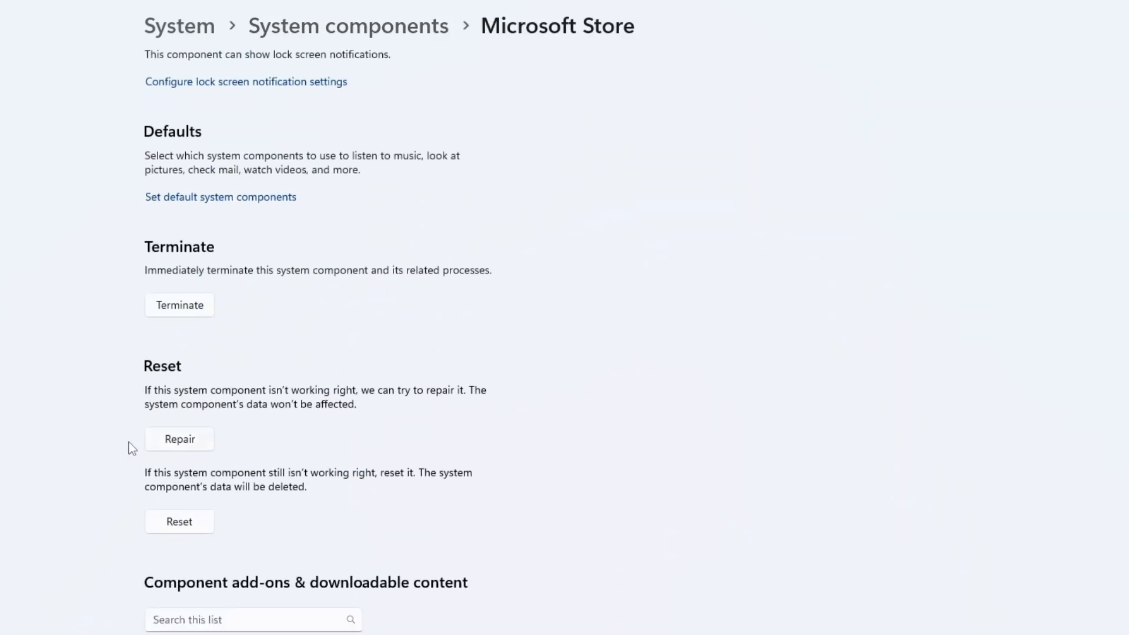
{"action": "scroll", "scroll_direction": "down", "scroll_amount": 3}
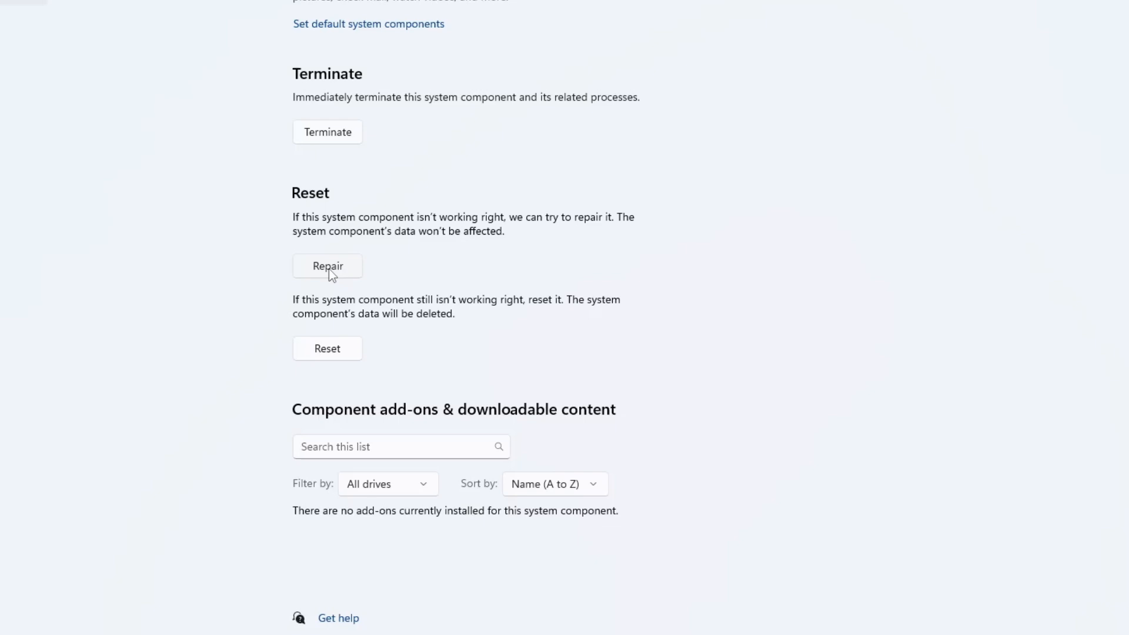
{"action": "left_click", "coordinate": [327, 266]}
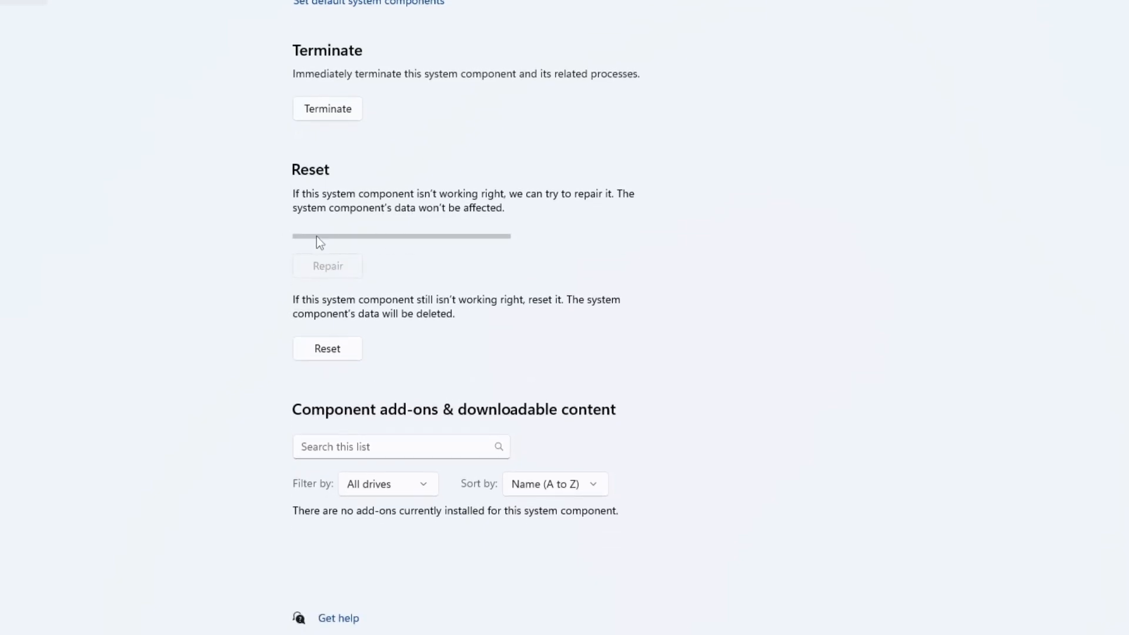
{"action": "mouse_move", "coordinate": [354, 241]}
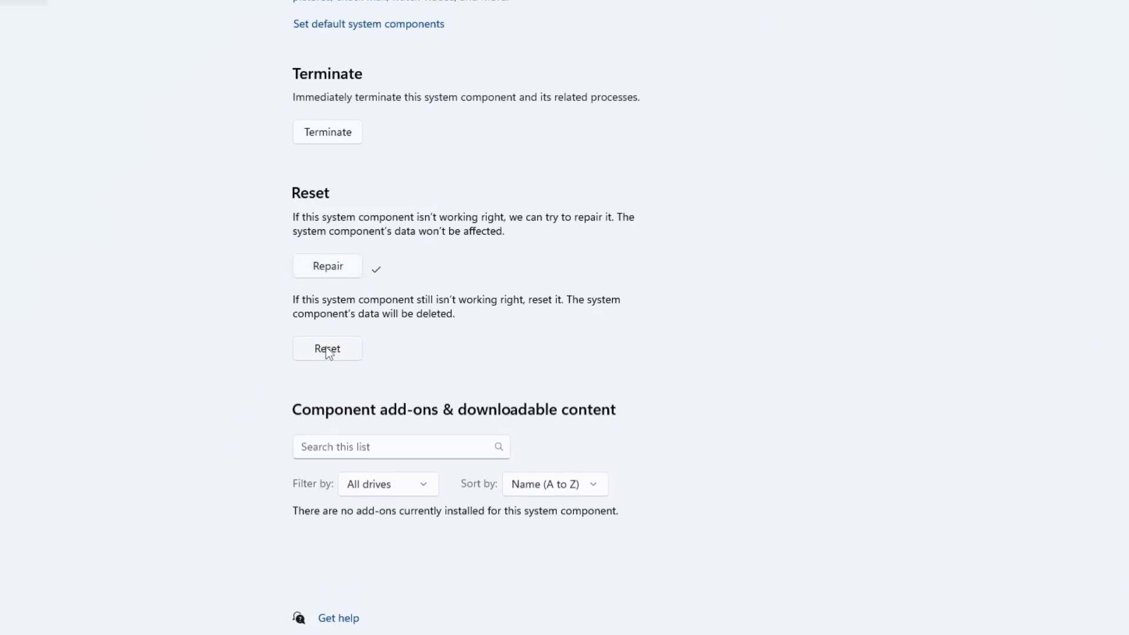
Reset the Microsoft Store component, confirming deletion of its data
{"action": "left_click", "coordinate": [327, 348]}
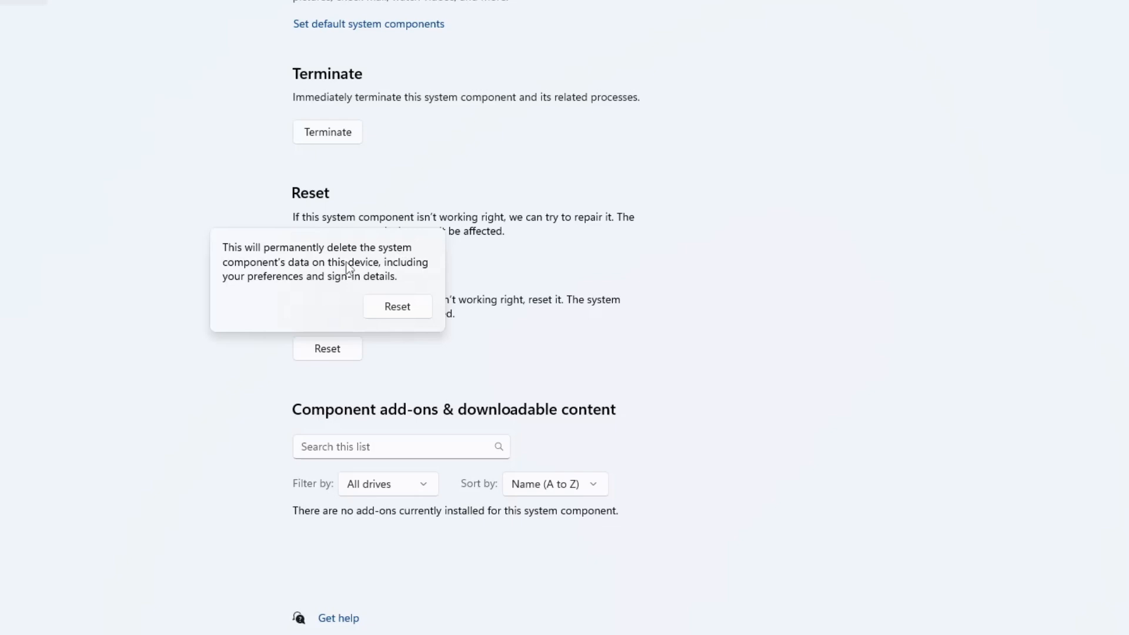
{"action": "mouse_move", "coordinate": [313, 280]}
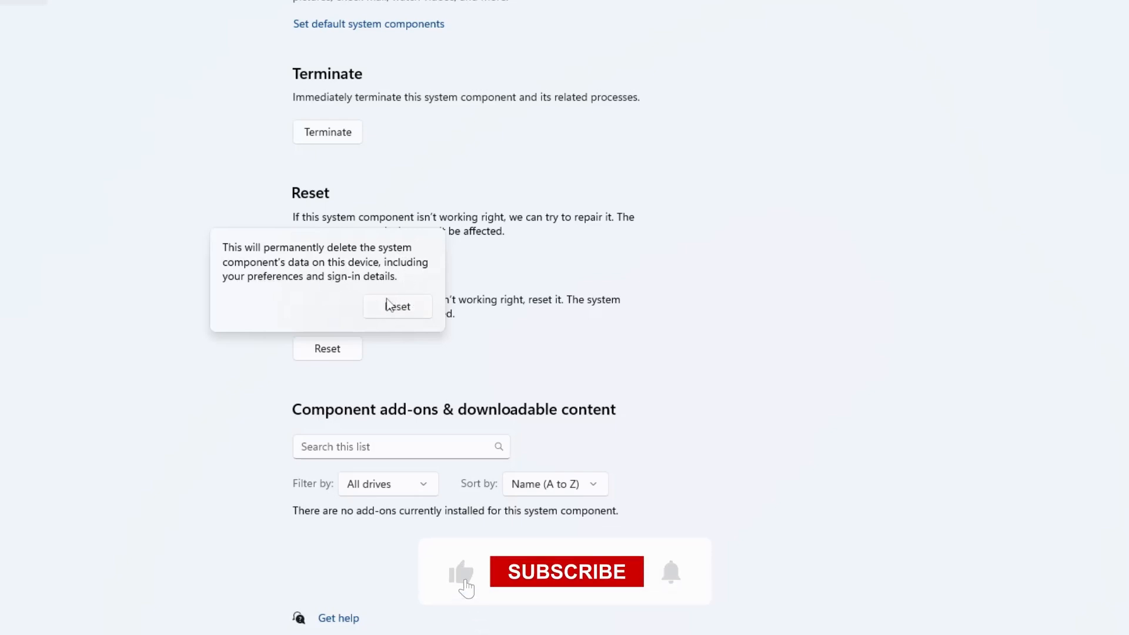
{"action": "left_click", "coordinate": [566, 571]}
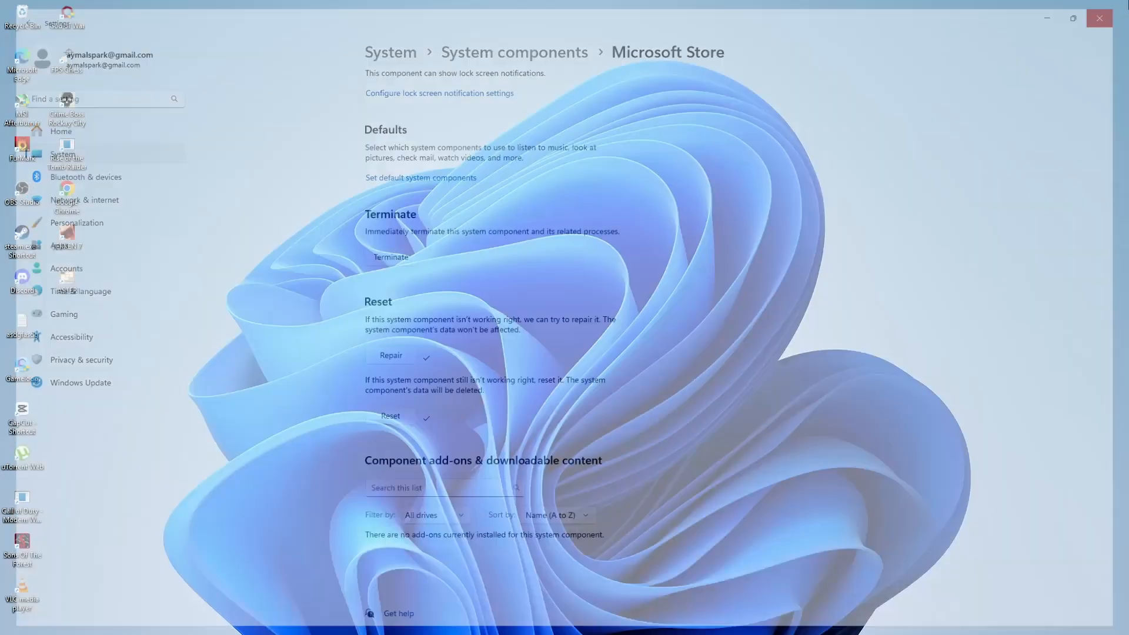
Close Settings, launch Command Prompt as administrator via 'cmd' and run sfc /scannow
{"action": "left_click", "coordinate": [1099, 17]}
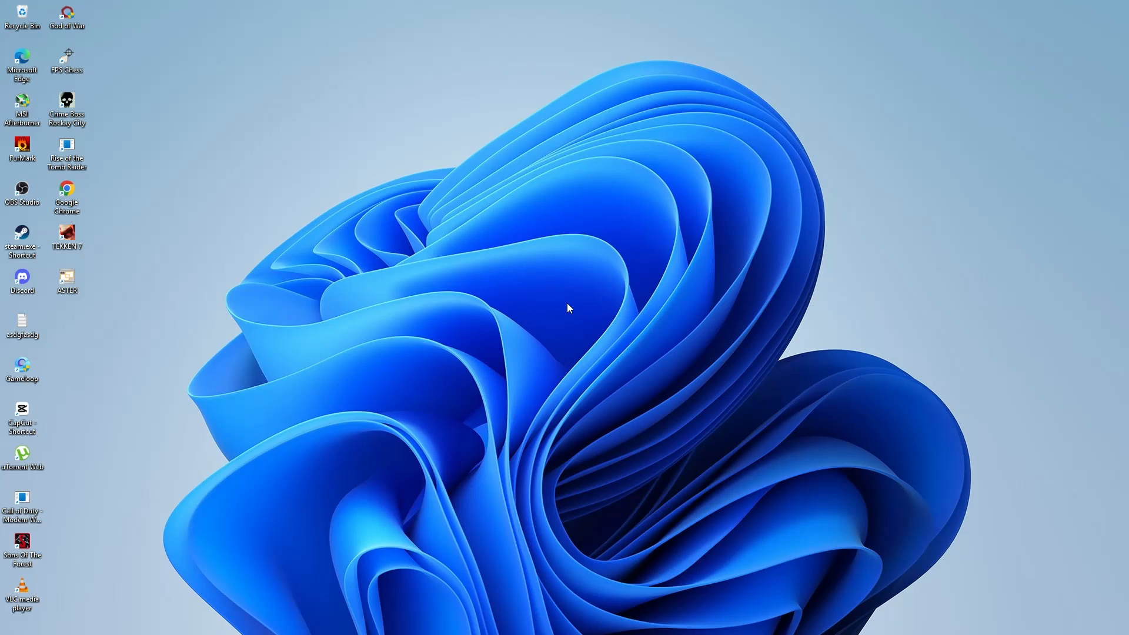
{"action": "left_click", "coordinate": [363, 621]}
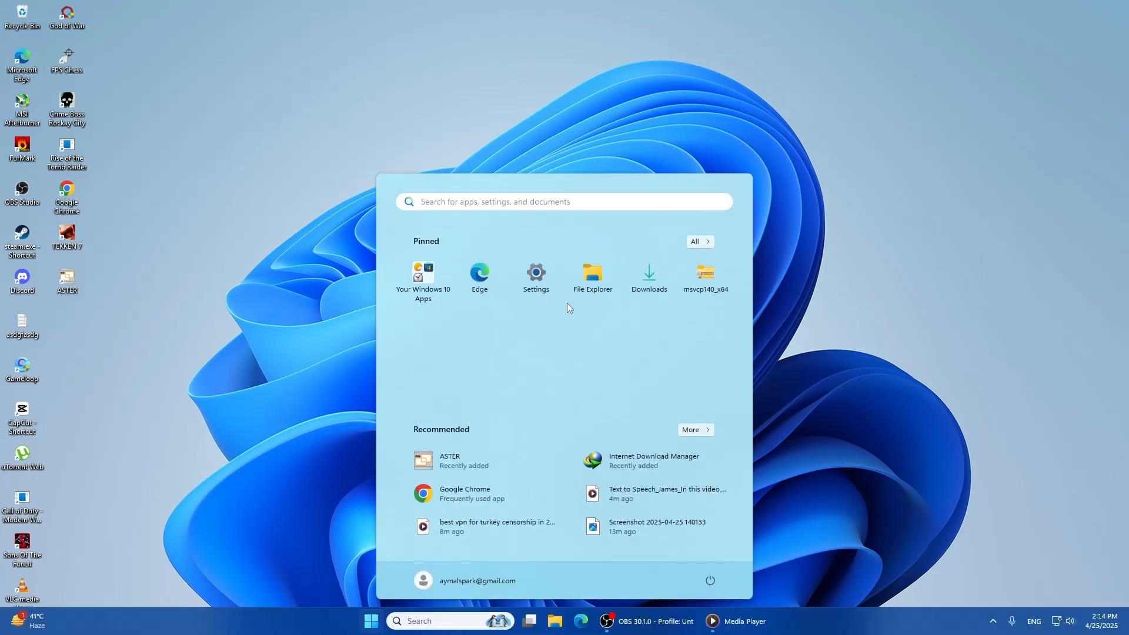
{"action": "type", "text": "cmd"}
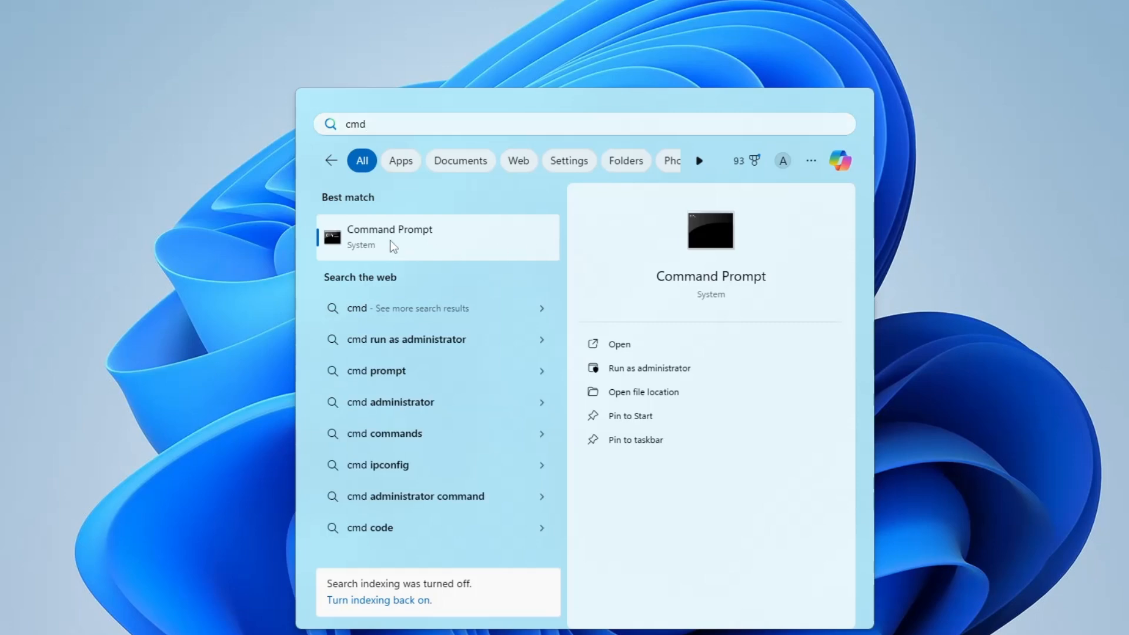
{"action": "right_click", "coordinate": [392, 246]}
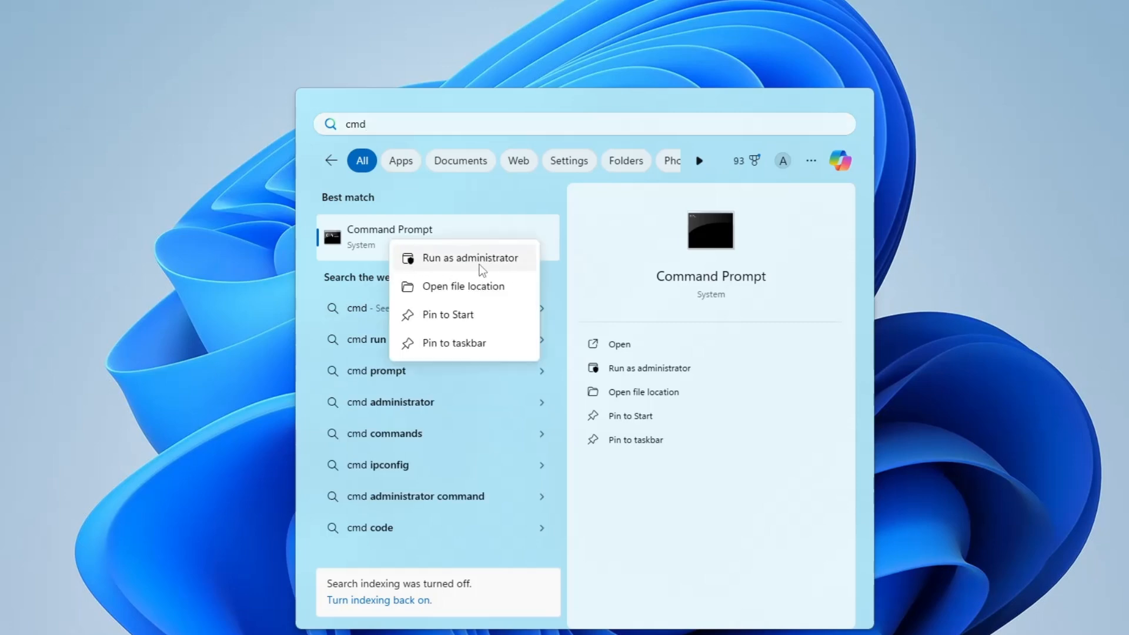
{"action": "left_click", "coordinate": [471, 258]}
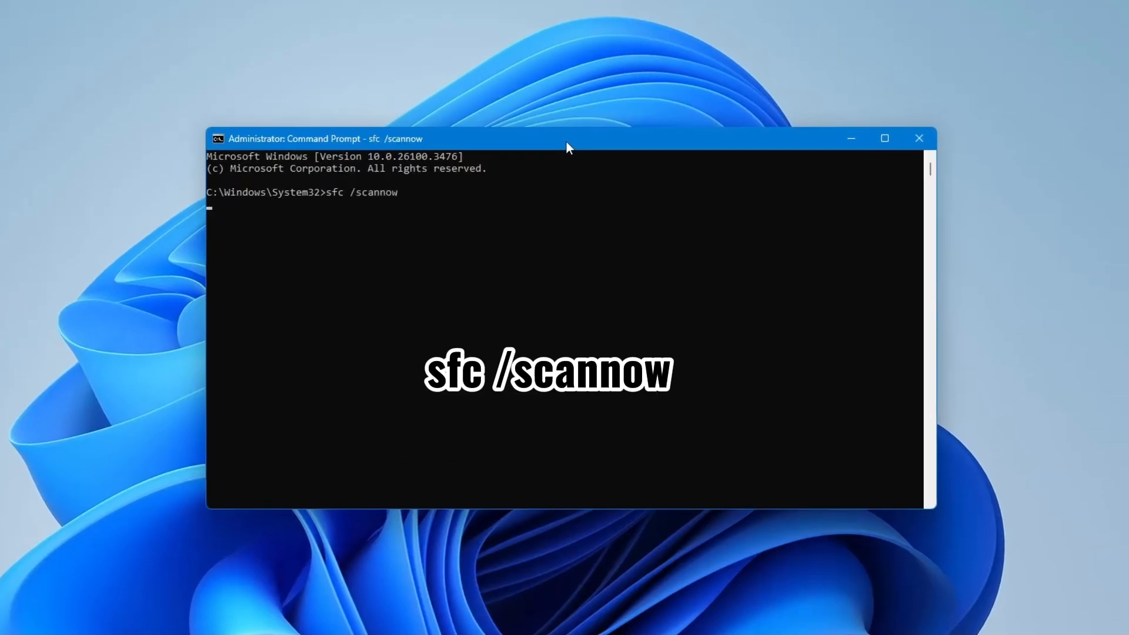
{"action": "key", "text": "Enter"}
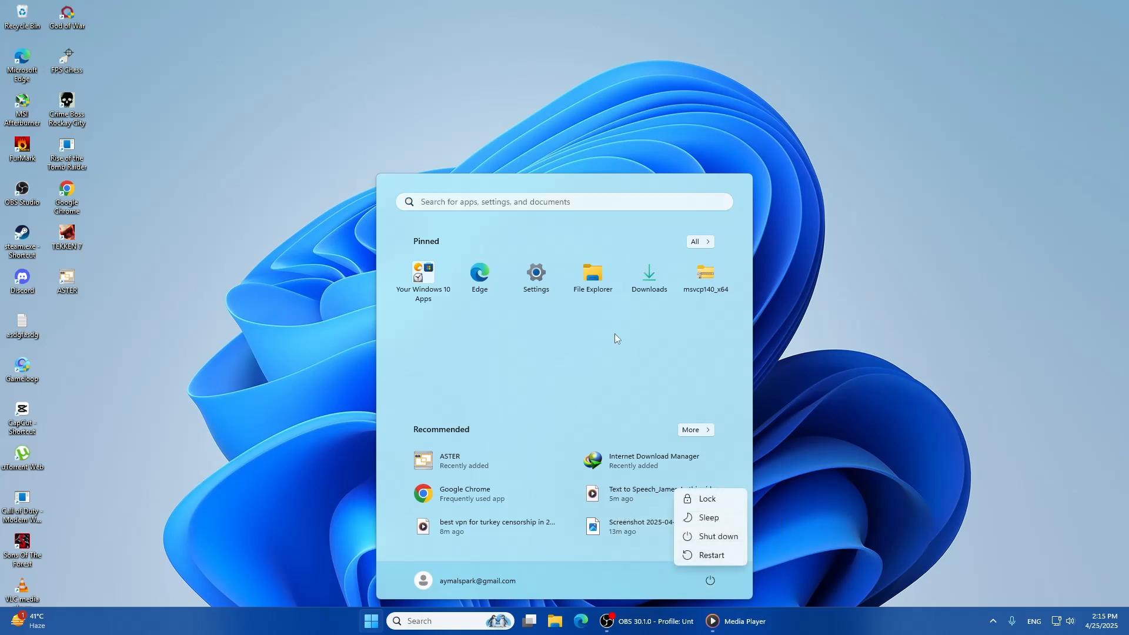
Dismiss the power options and launch a fresh elevated Command Prompt via 'cm'
{"action": "left_click", "coordinate": [506, 341]}
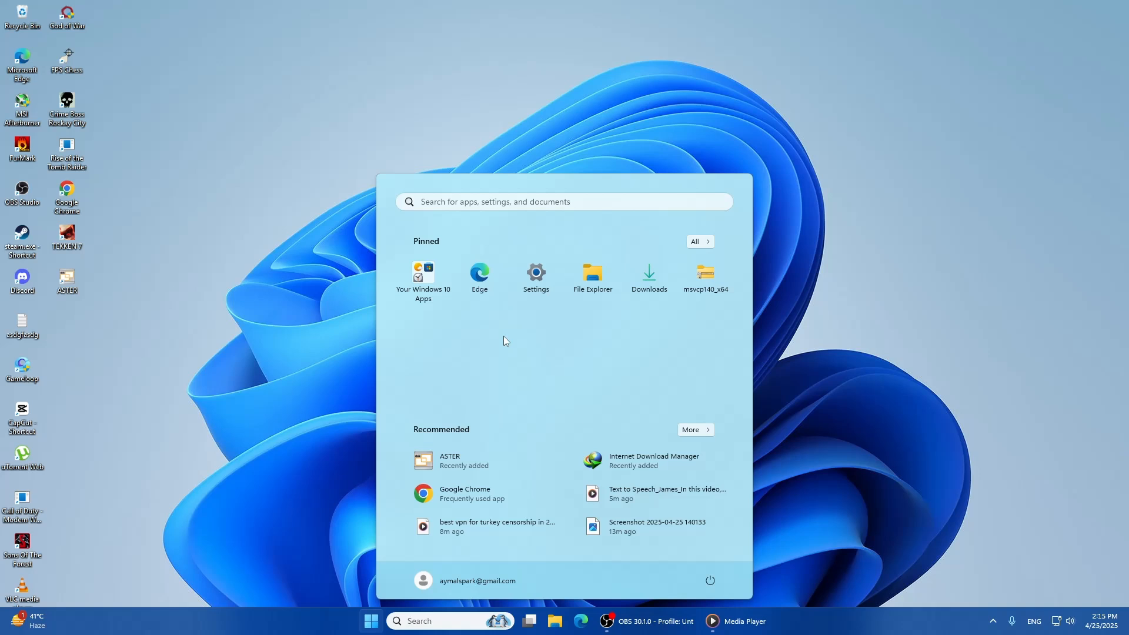
{"action": "mouse_move", "coordinate": [494, 232]}
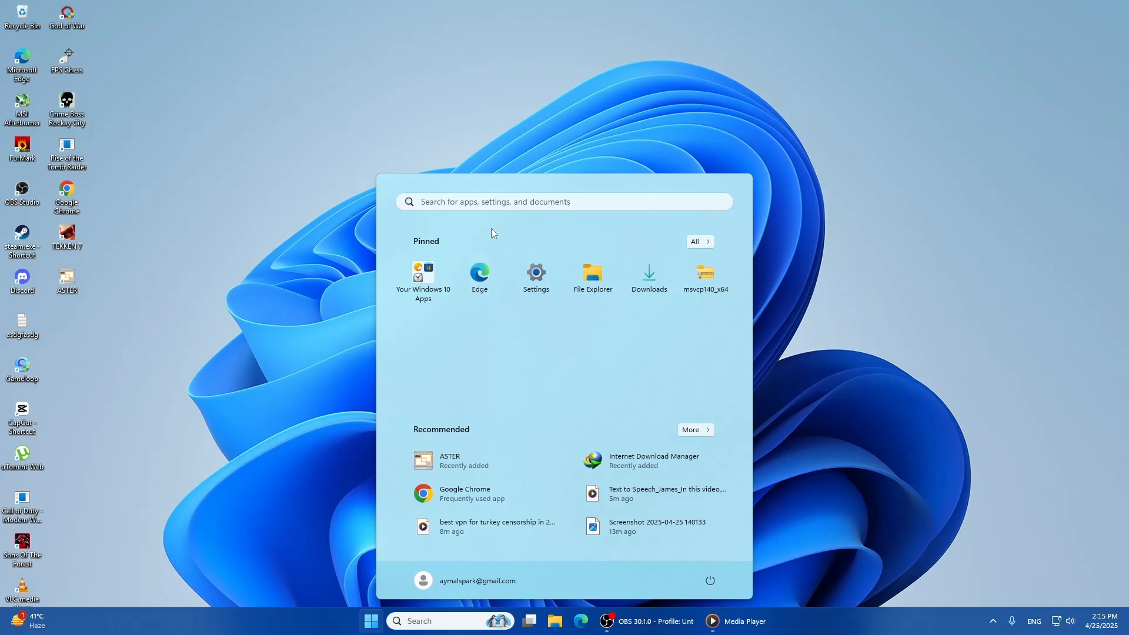
{"action": "type", "text": "cm"}
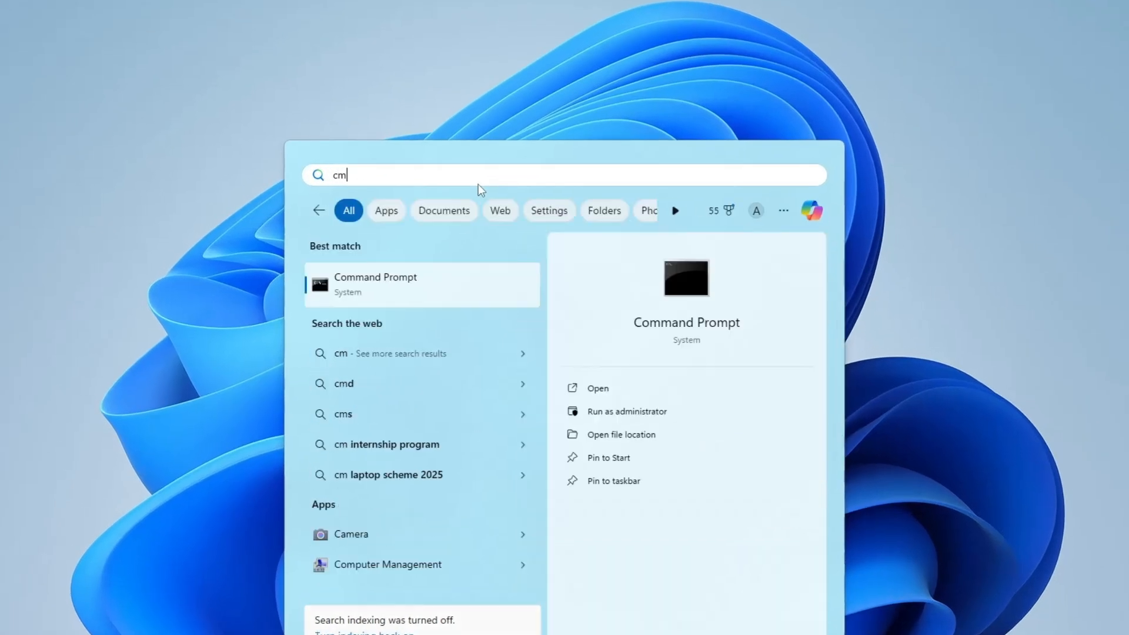
{"action": "right_click", "coordinate": [371, 283]}
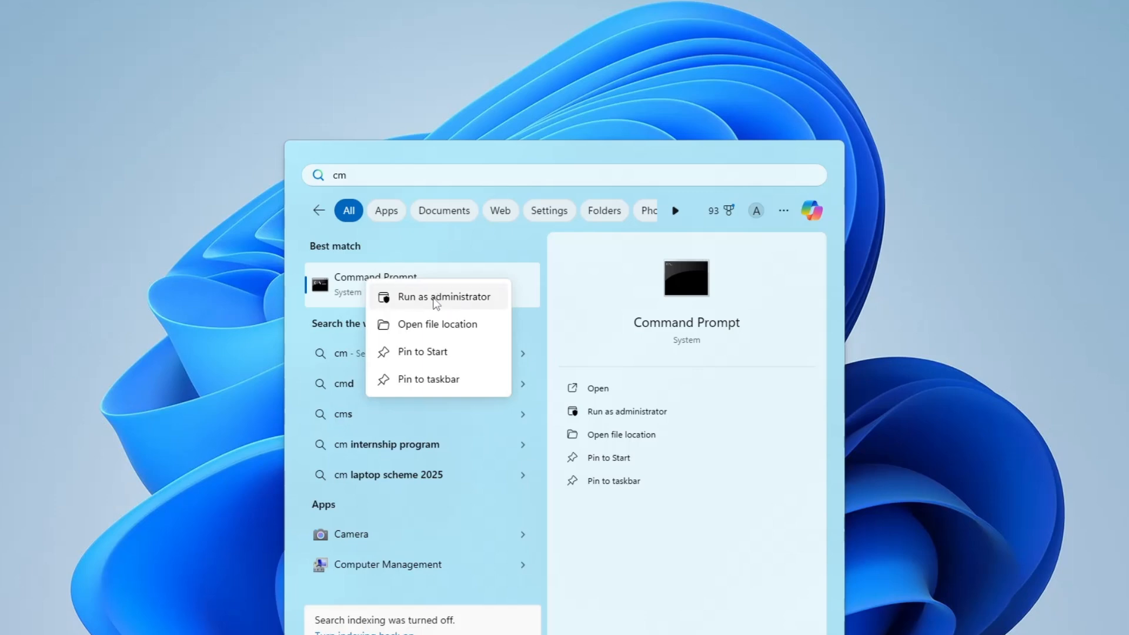
{"action": "left_click", "coordinate": [439, 297]}
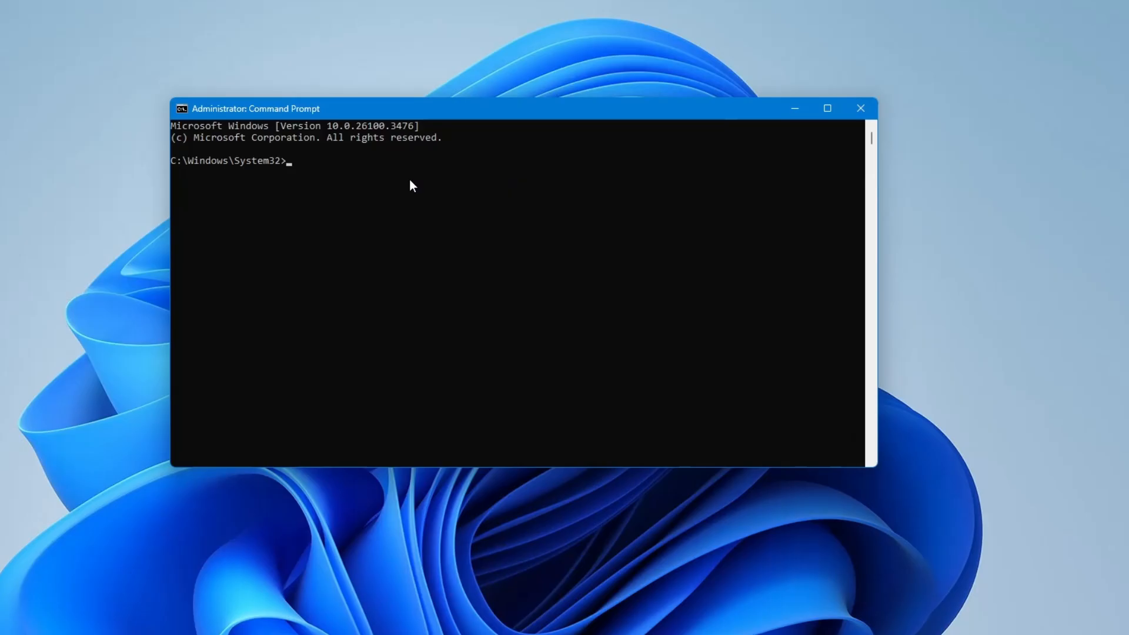
{"action": "mouse_move", "coordinate": [348, 178]}
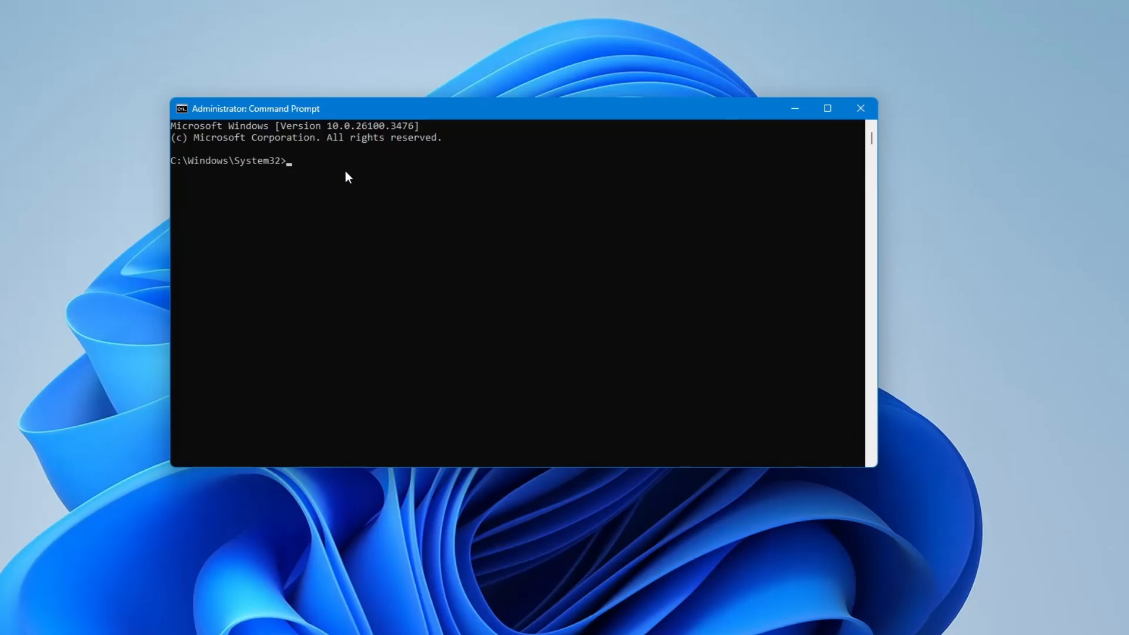
Run dism /online /cleanup-Image /restorehealth, then close the Command Prompt window
{"action": "type", "text": "dism /online /cleanup-Image /restorehealth"}
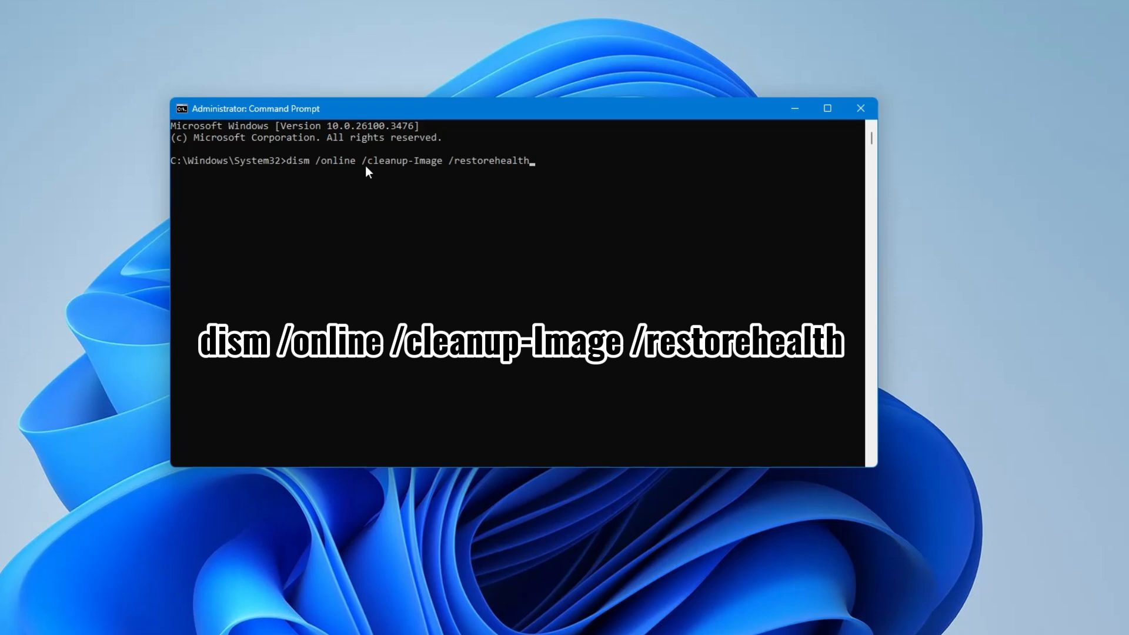
{"action": "mouse_move", "coordinate": [392, 181]}
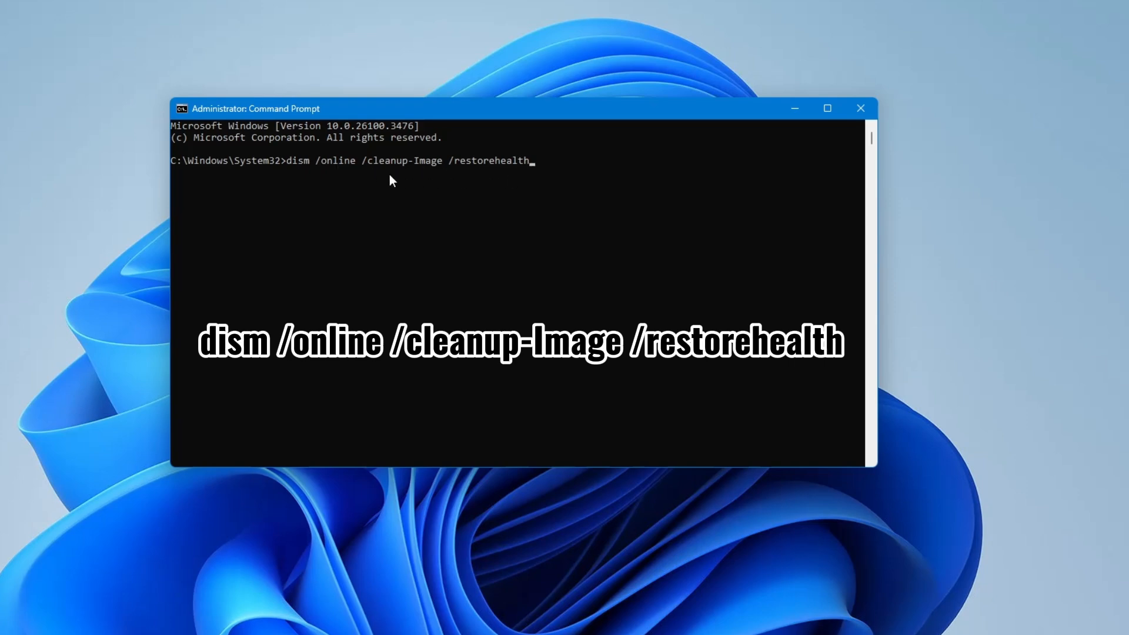
{"action": "key", "text": "Enter"}
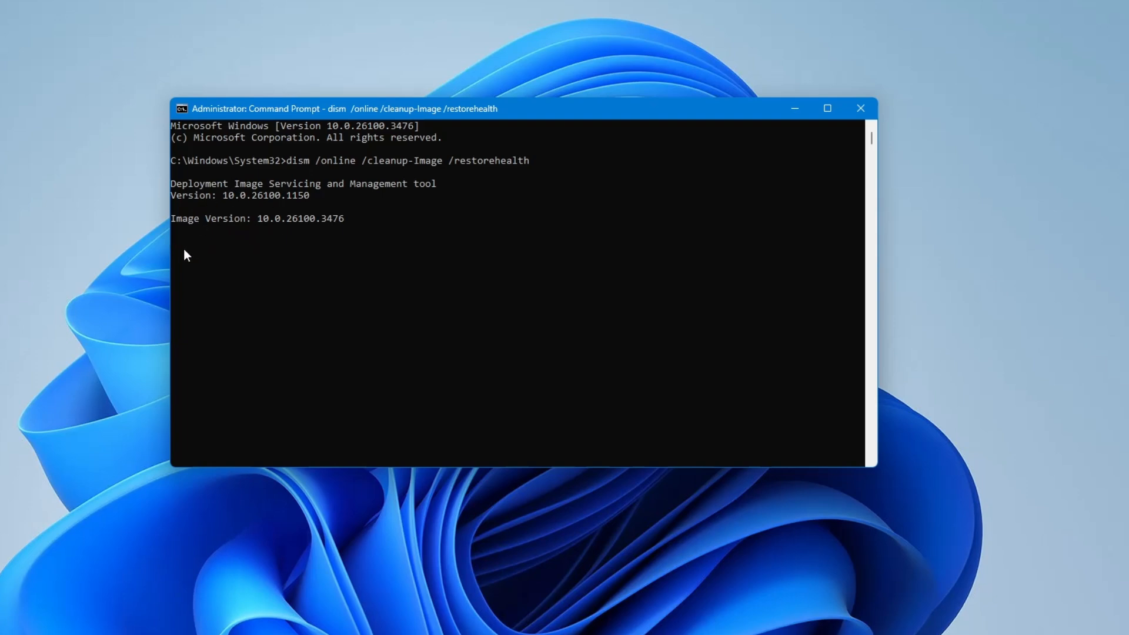
{"action": "mouse_move", "coordinate": [309, 213]}
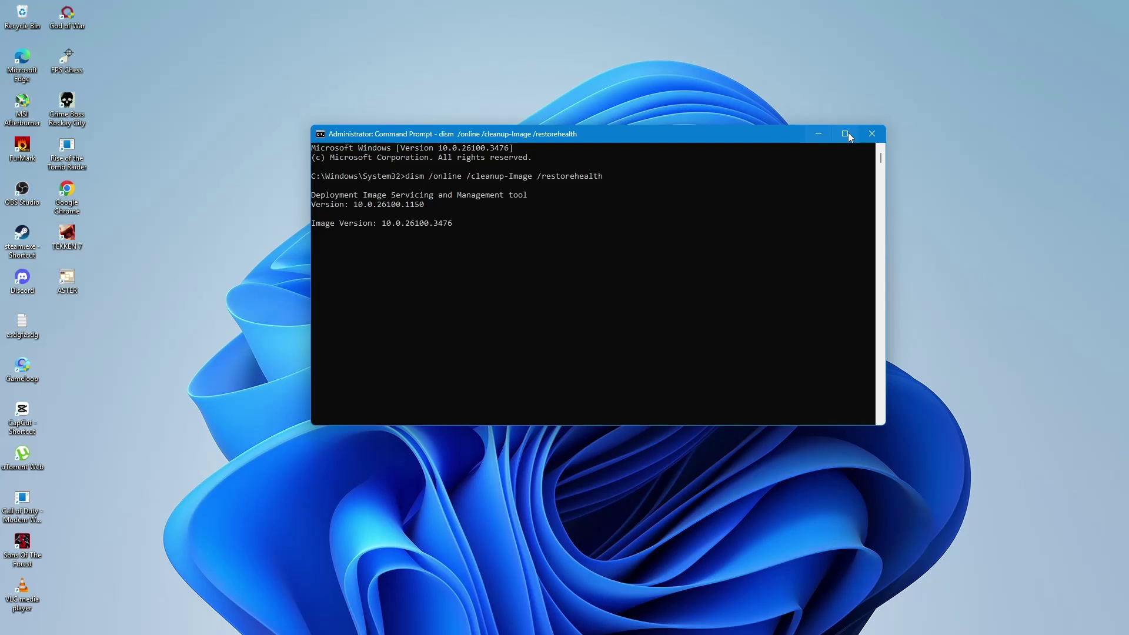
{"action": "left_click", "coordinate": [873, 133]}
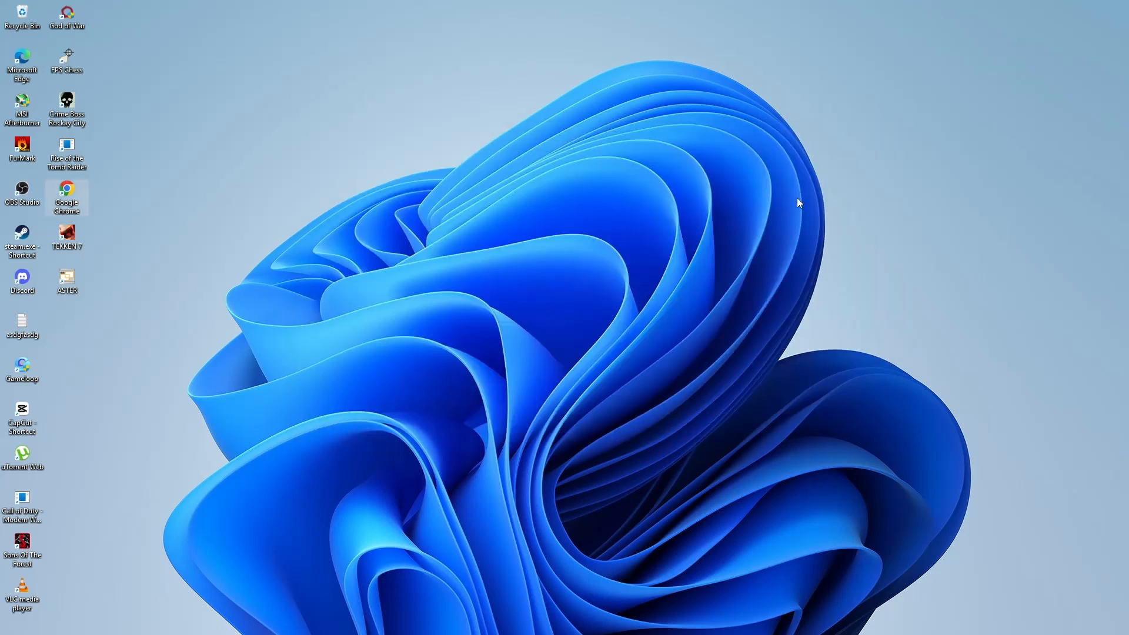
{"action": "mouse_move", "coordinate": [586, 307]}
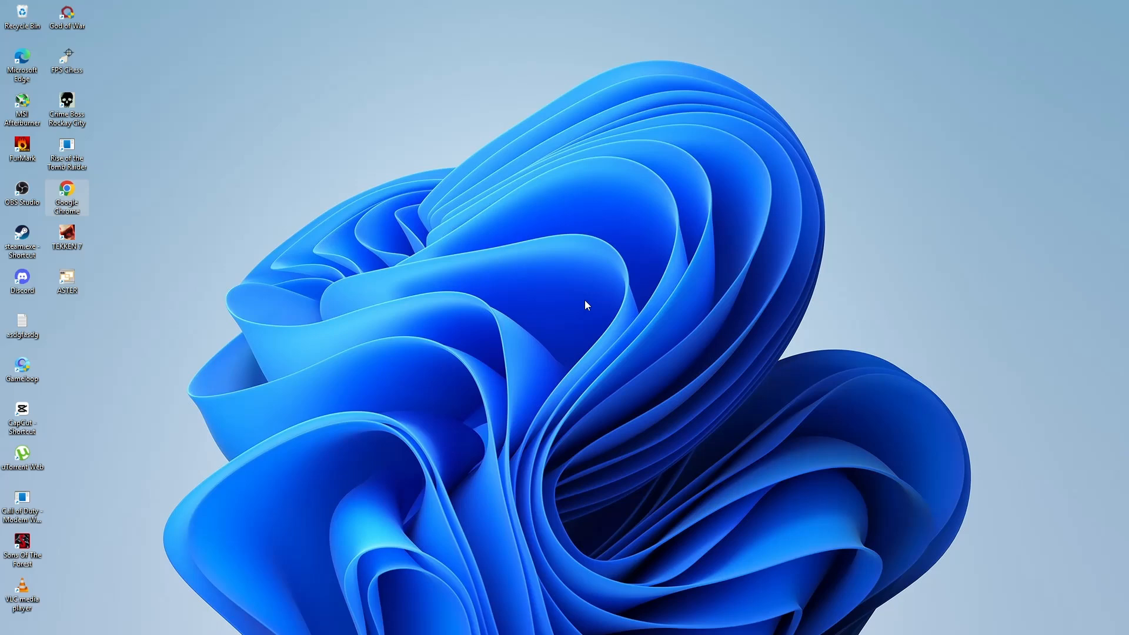
{"action": "mouse_move", "coordinate": [581, 317]}
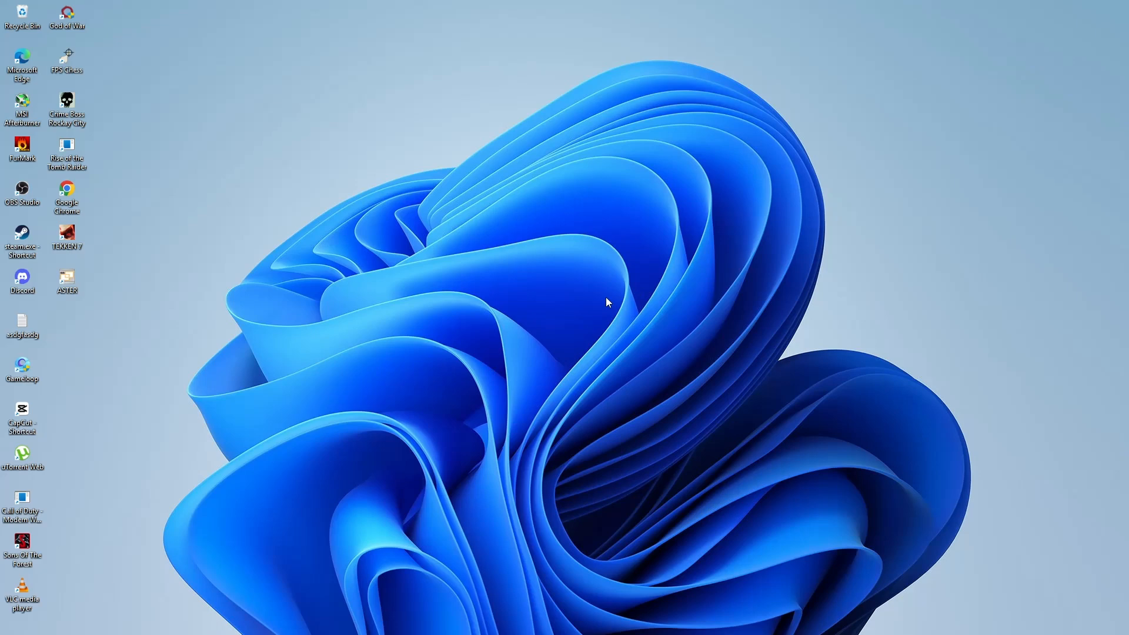
{"action": "left_click", "coordinate": [365, 621]}
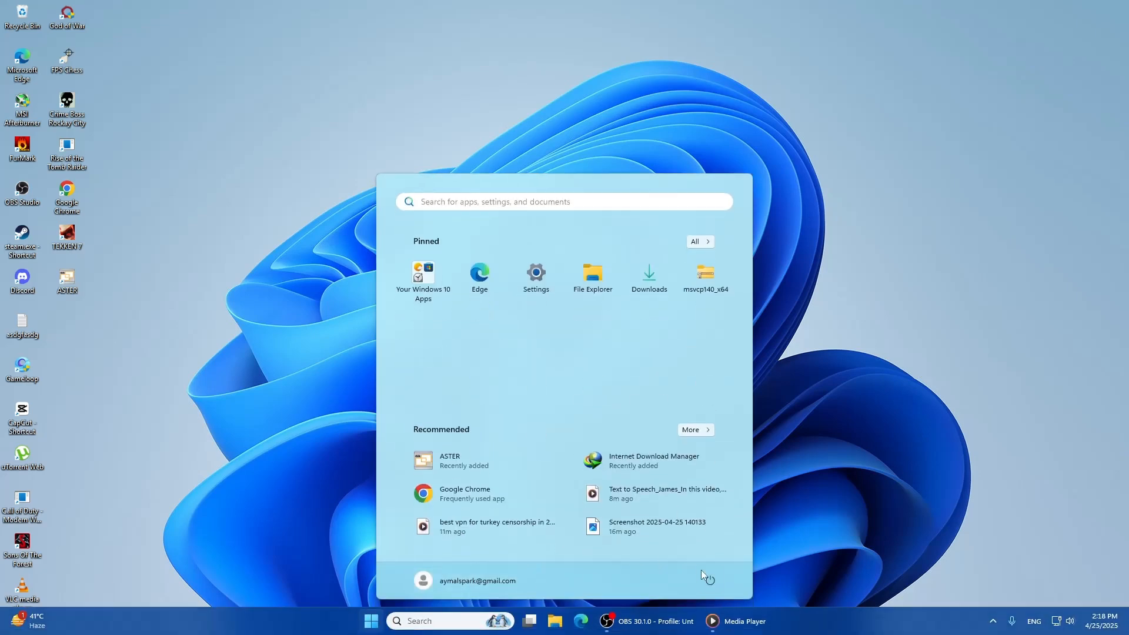
{"action": "left_click", "coordinate": [710, 581]}
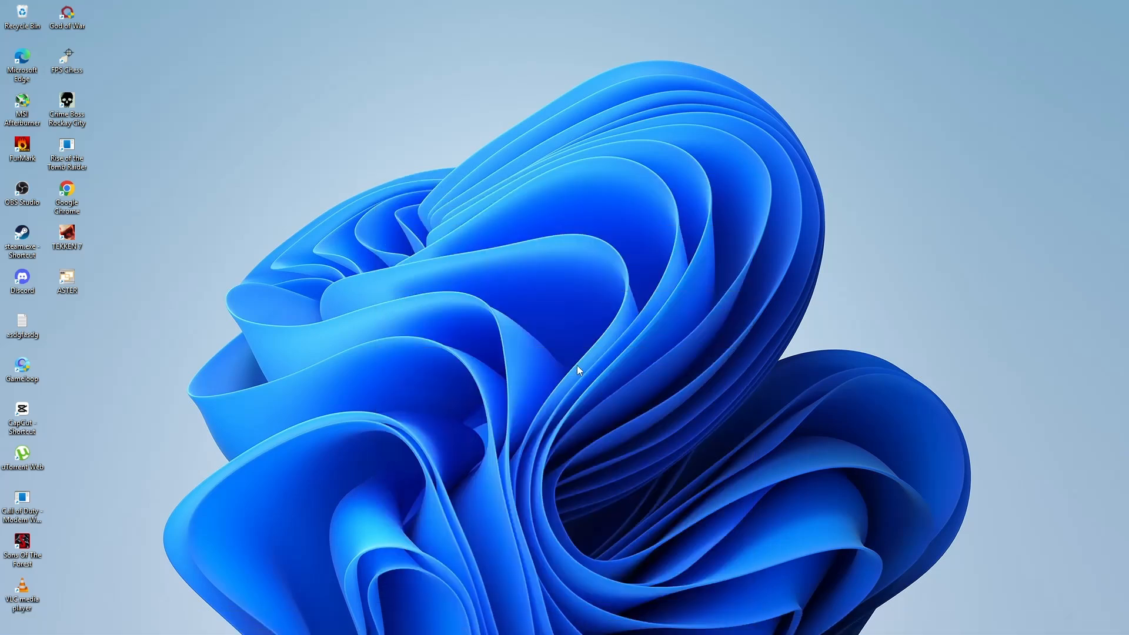
{"action": "mouse_move", "coordinate": [553, 320]}
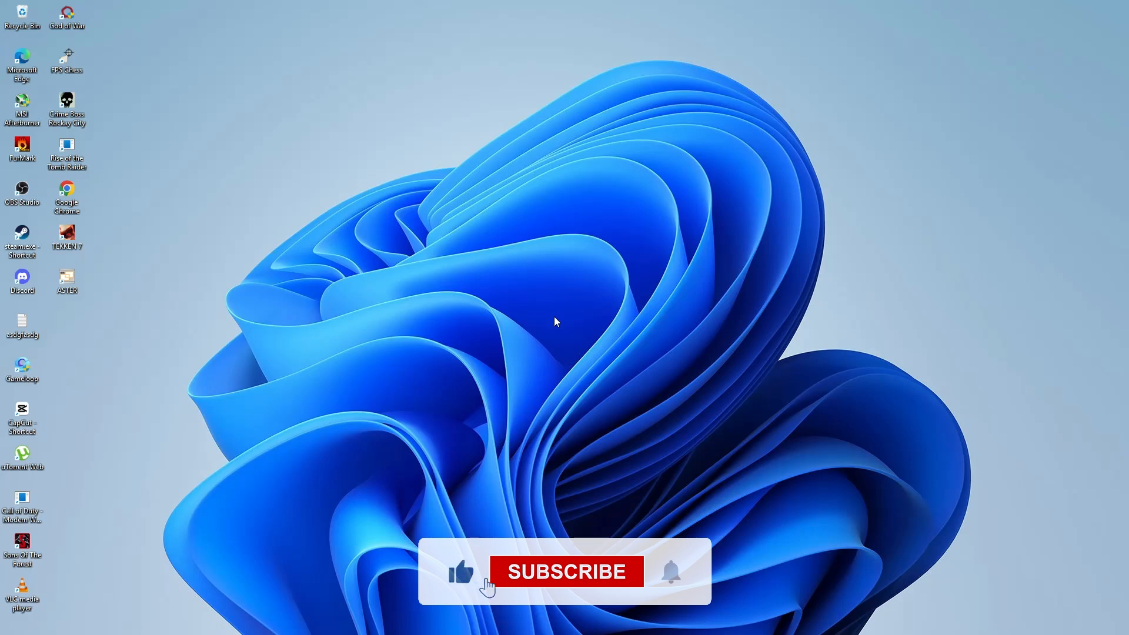
{"action": "left_click", "coordinate": [560, 574]}
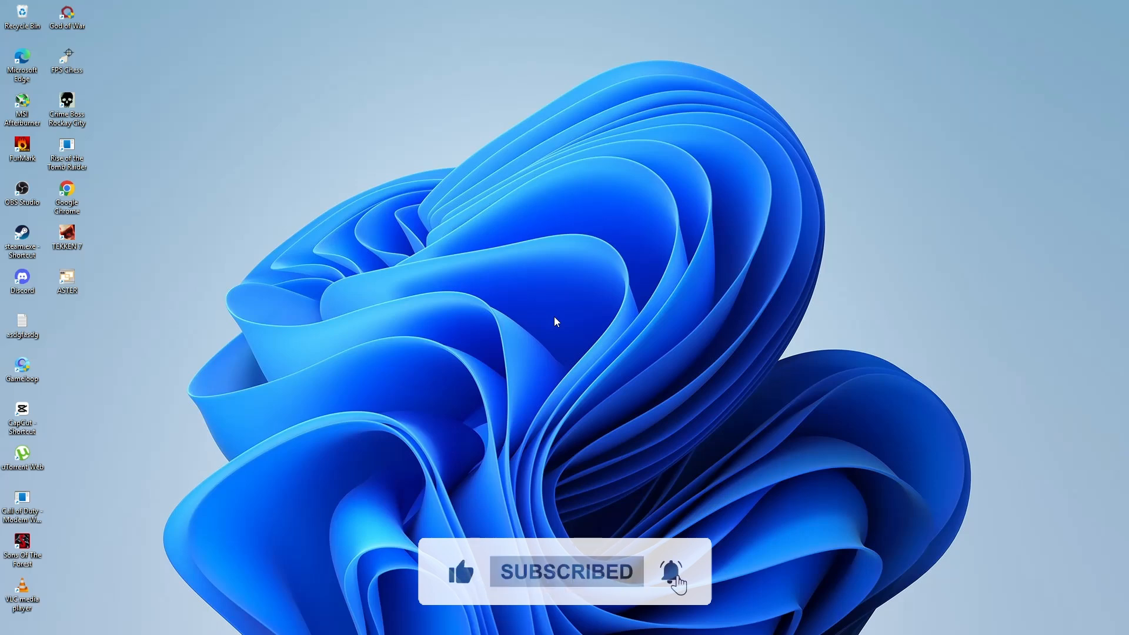